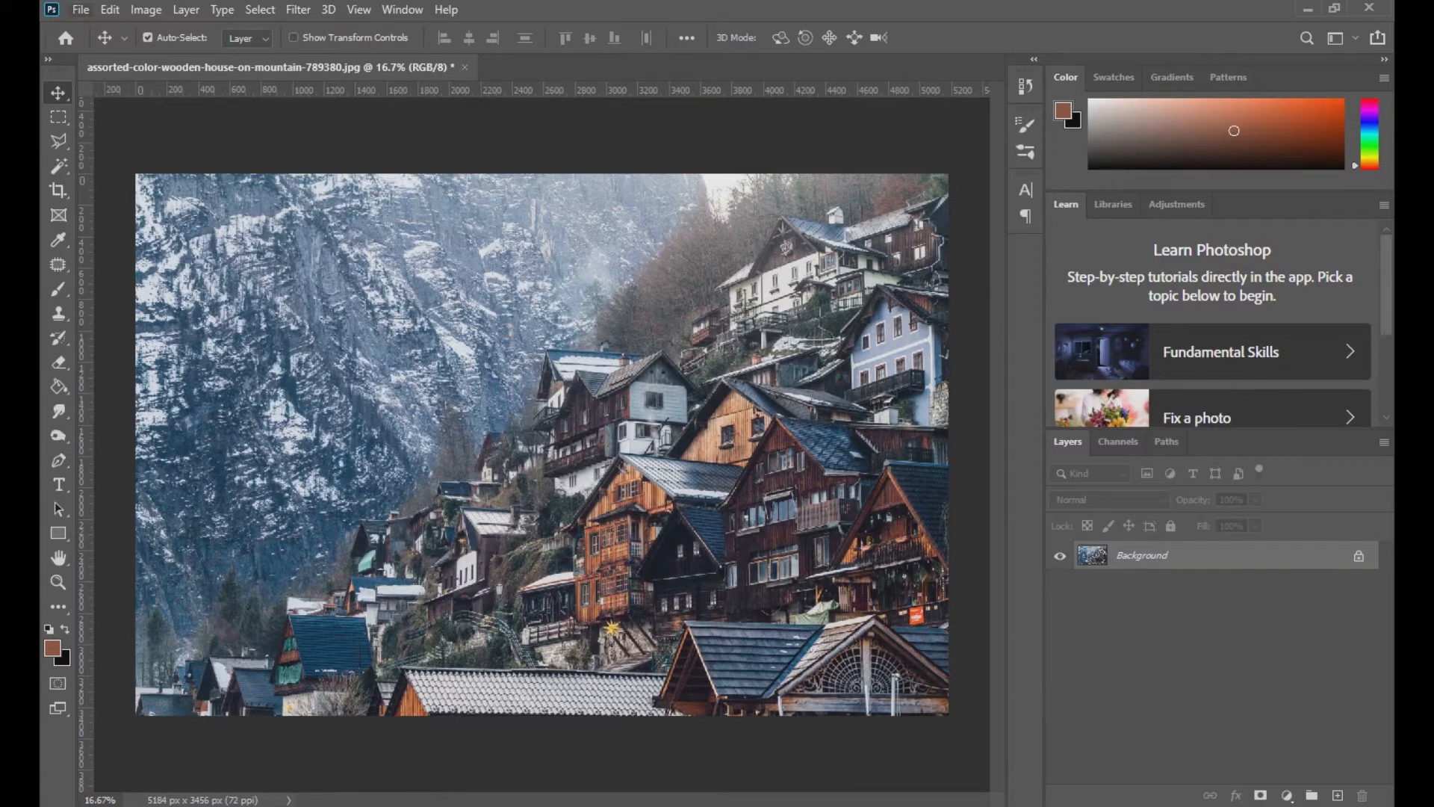
Create a new blank white 1920 × 1080 px document at 300 ppi via File > New.
left_click(80, 9)
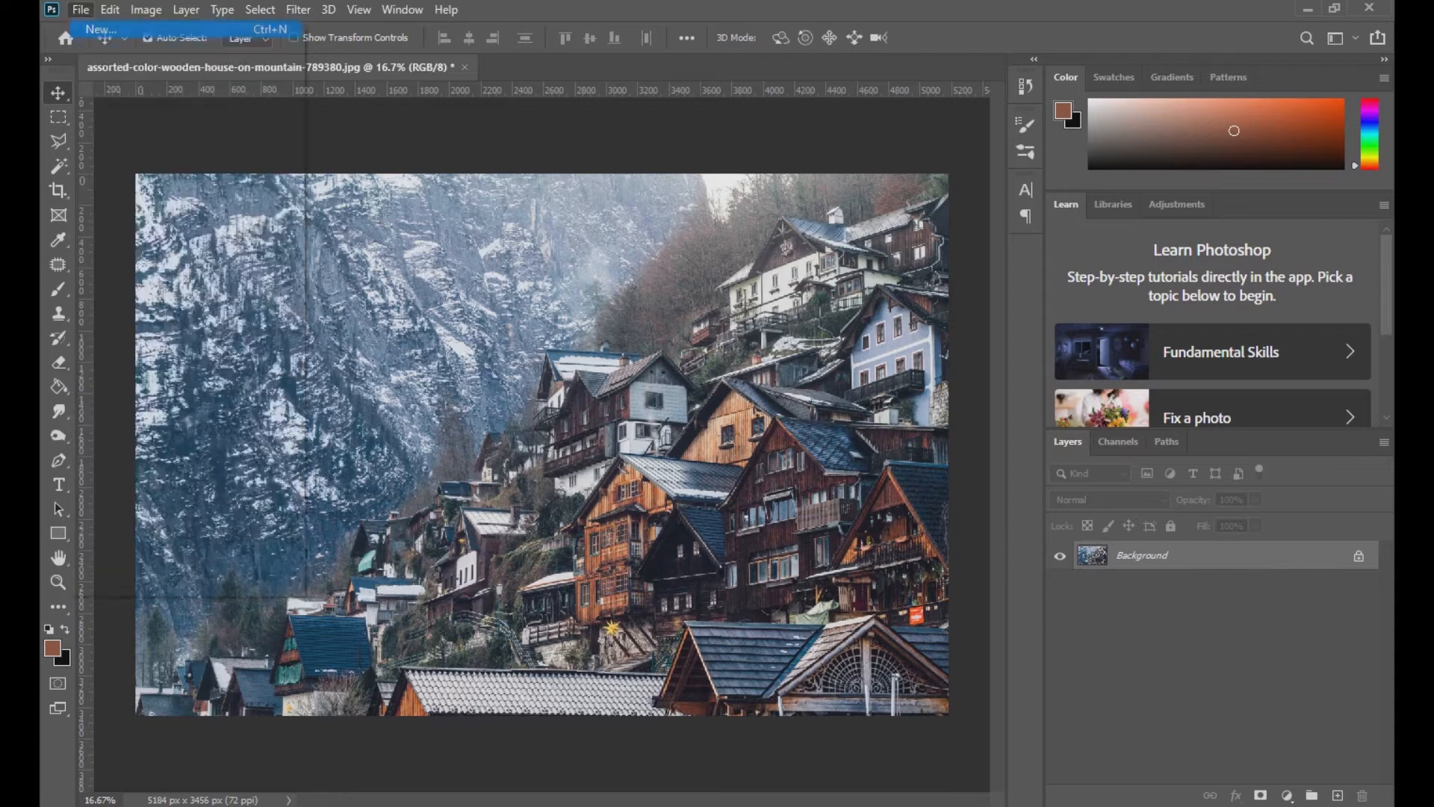
left_click(101, 29)
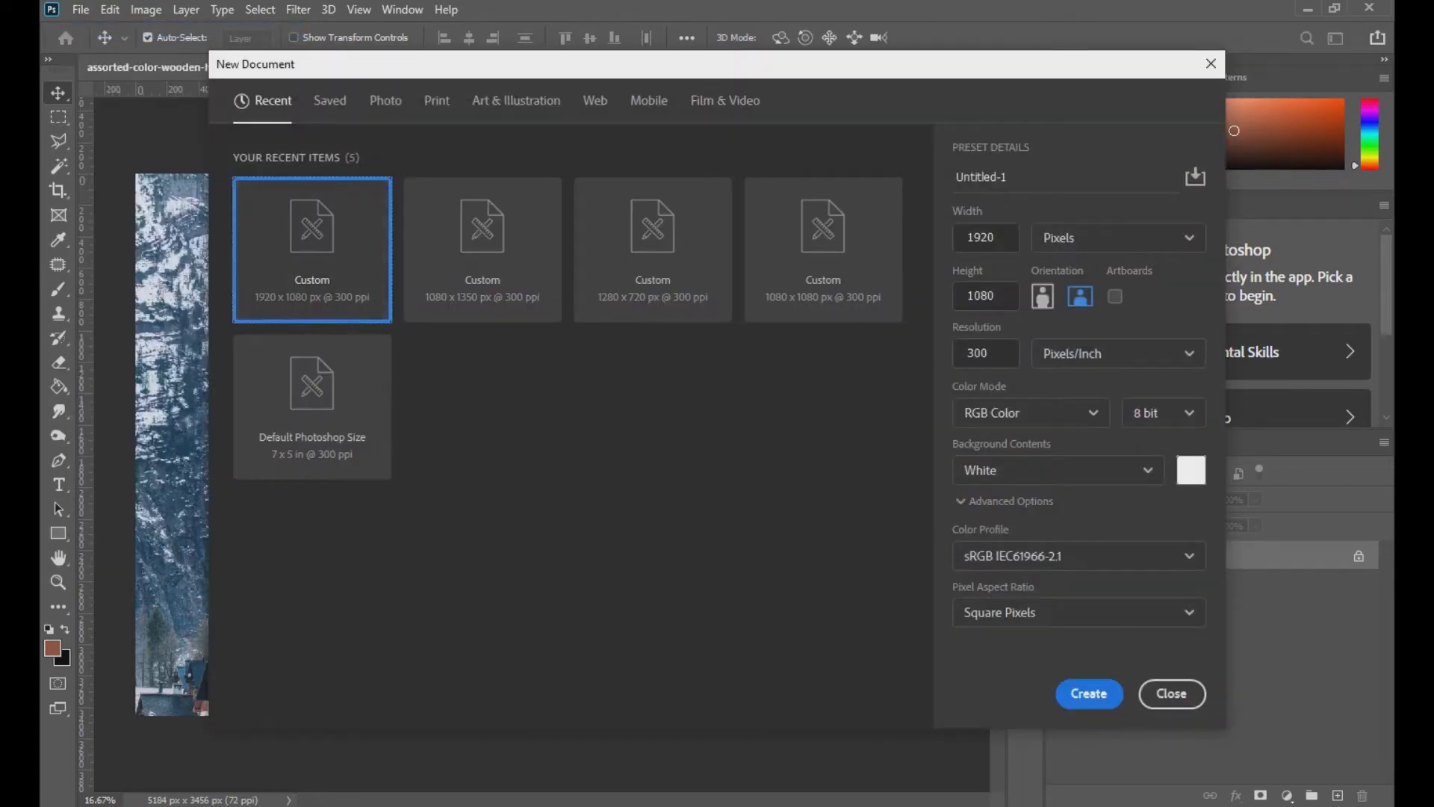
mouse_move(312, 247)
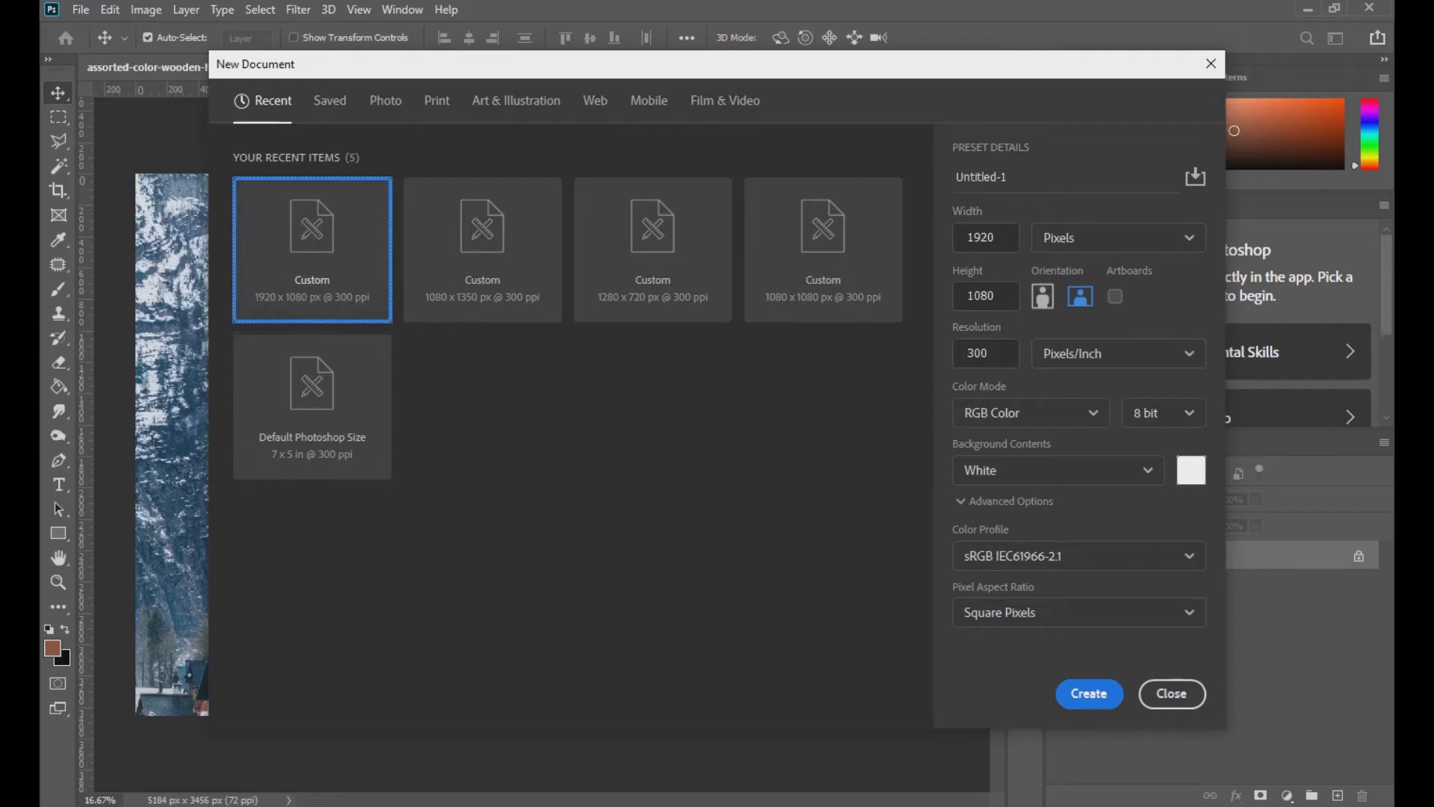
left_click(1087, 693)
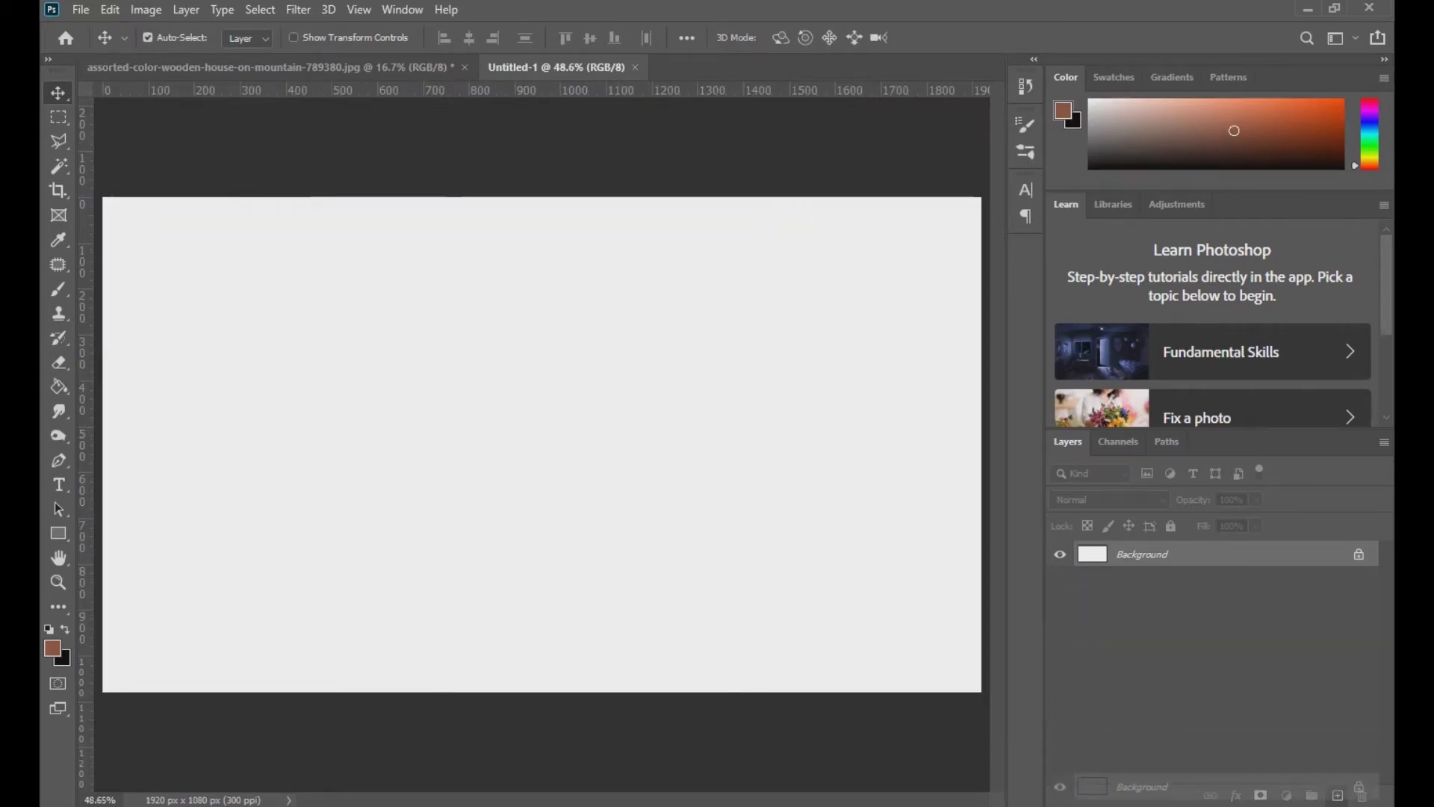
Duplicate the white background, add a text layer reading BACKGROUND and select the word to enlarge it.
key("ctrl+j")
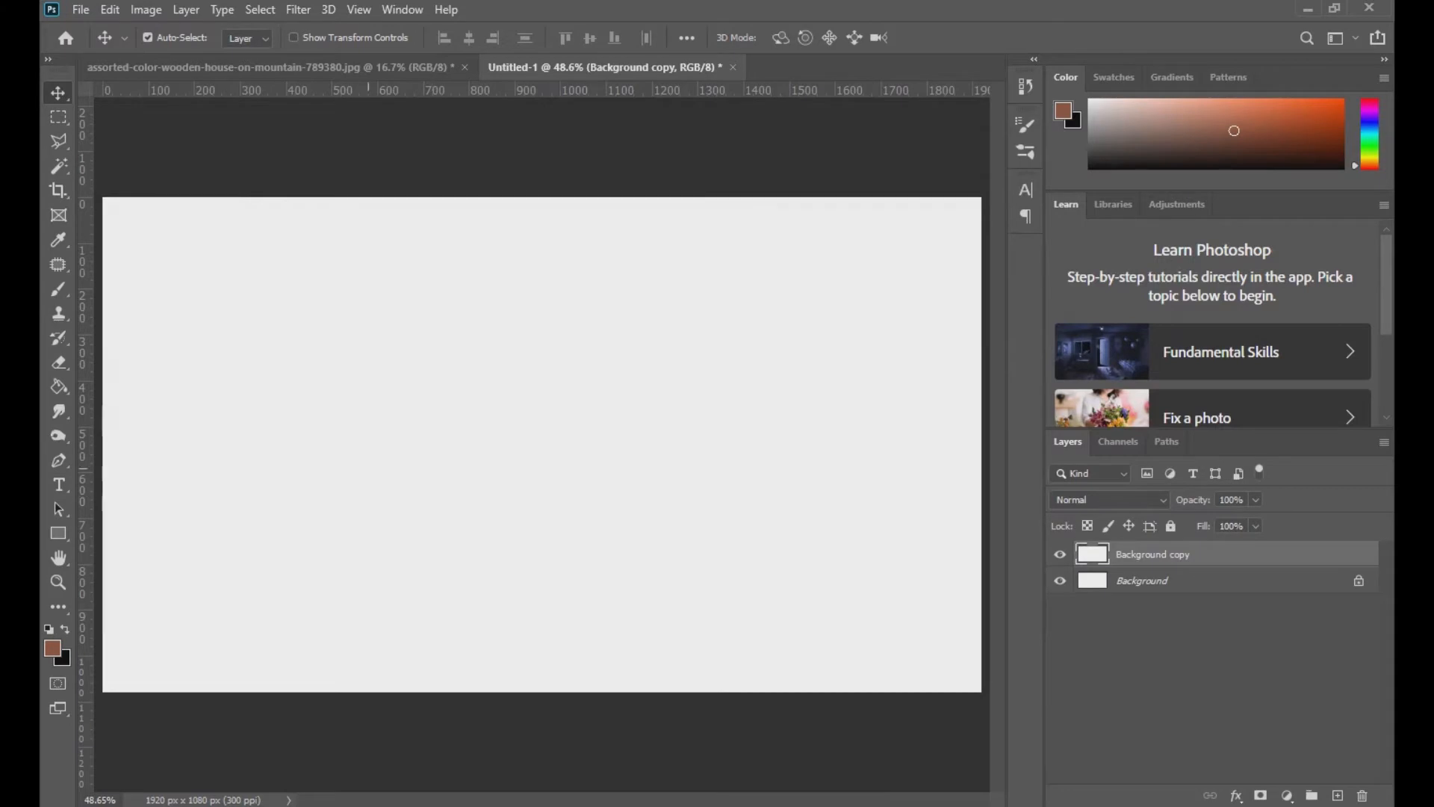
left_click(57, 485)
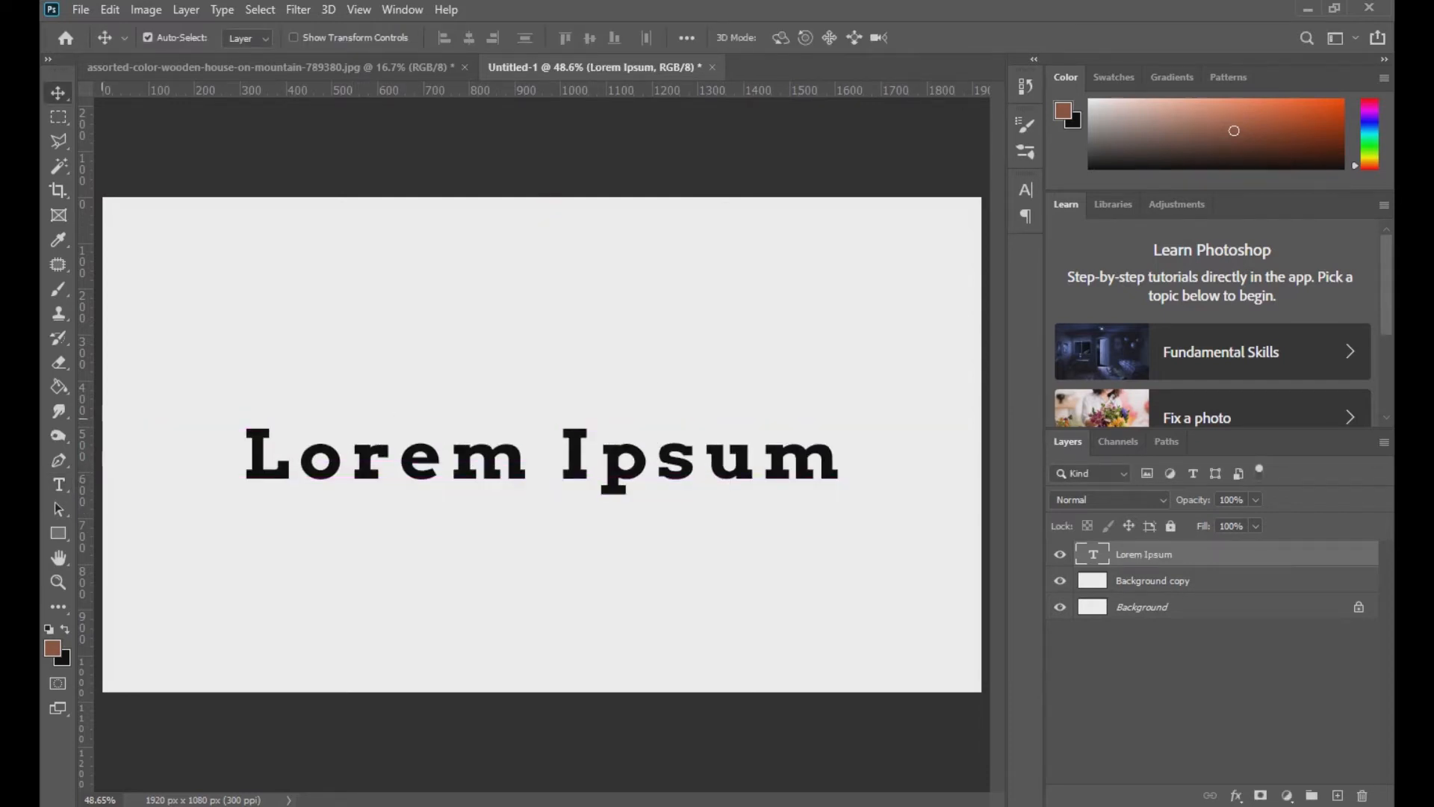
left_click(57, 484)
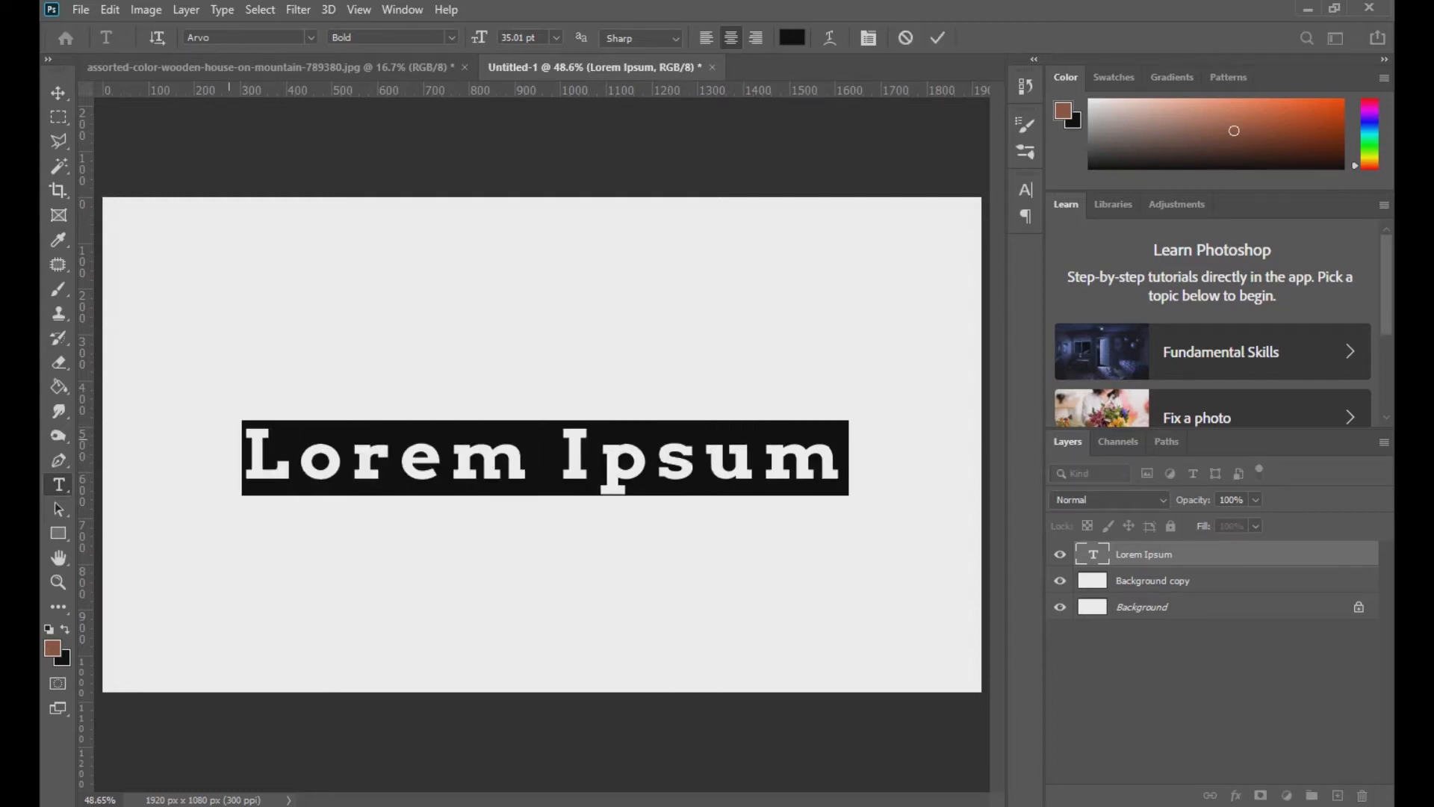
type("BACKGR")
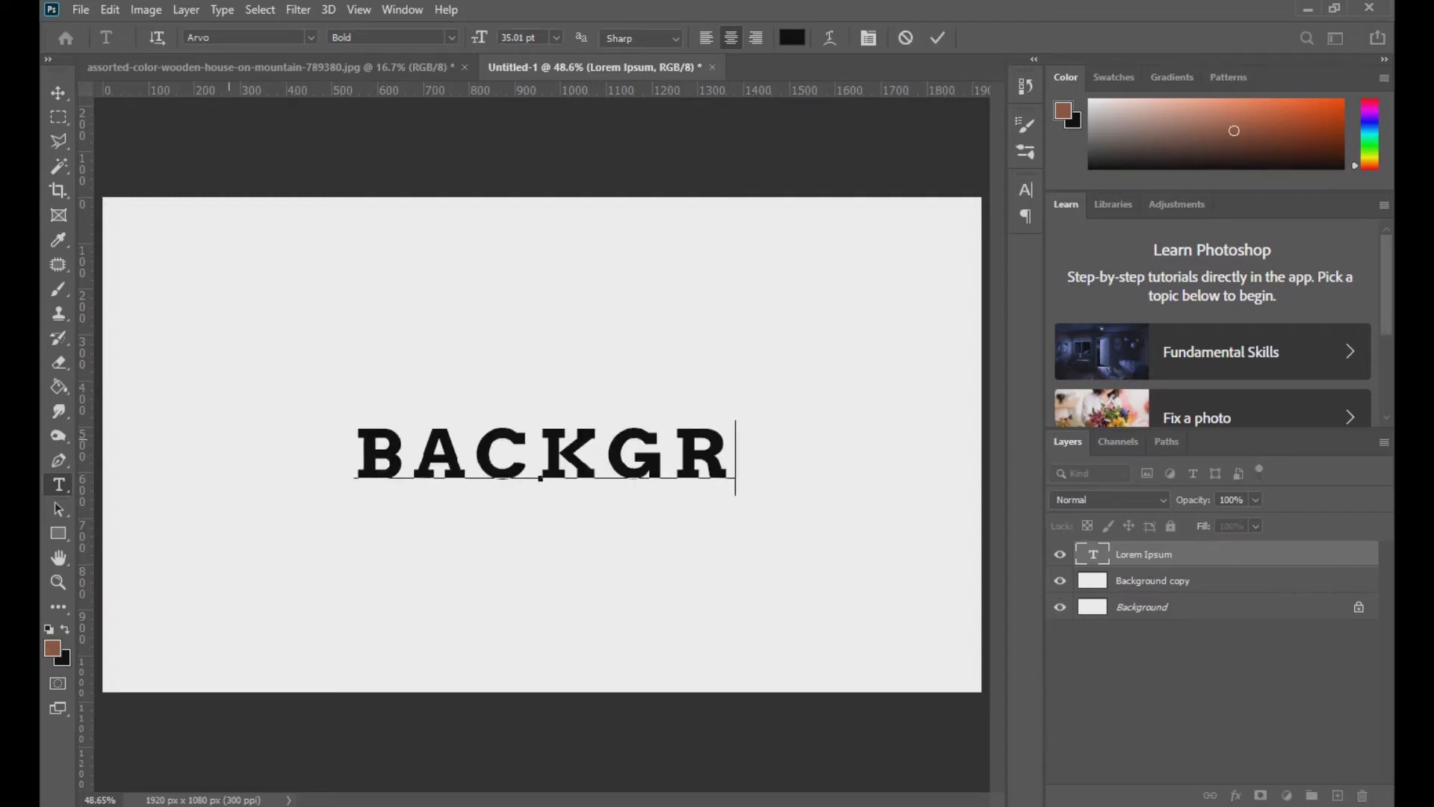
type("OUND")
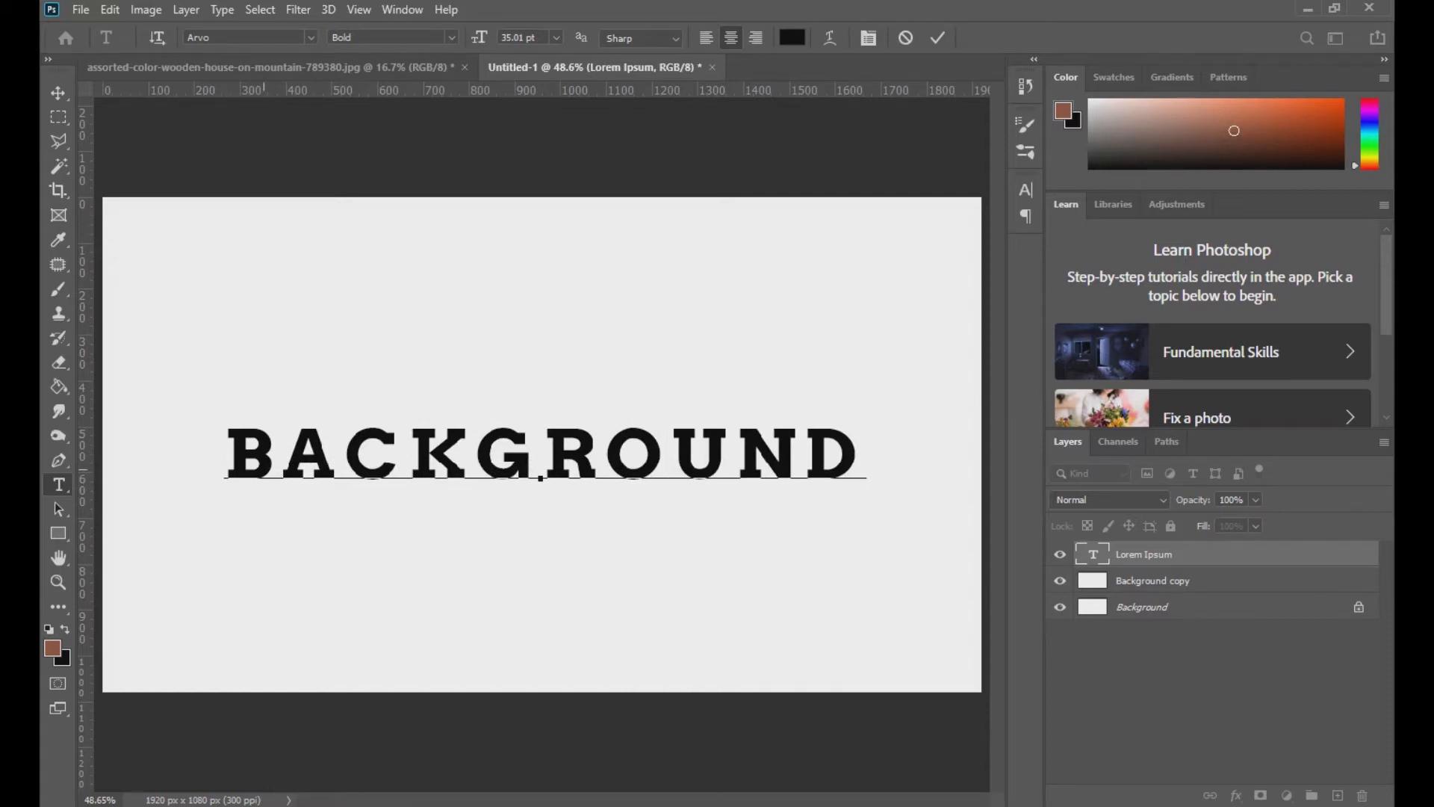
triple_click(544, 453)
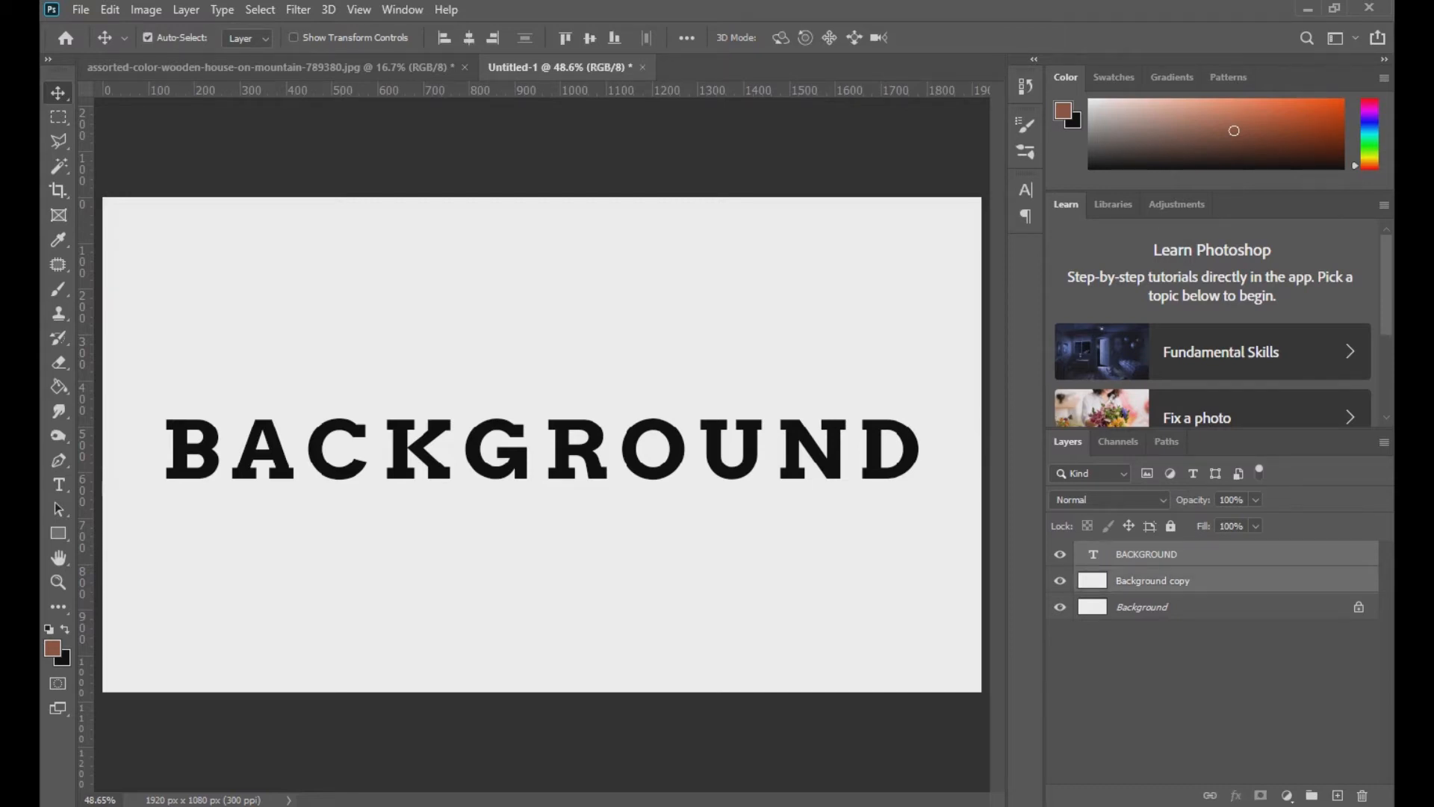
Merge the text layer and white copies into one flat raster layer named BACKGROUND.
right_click(1145, 553)
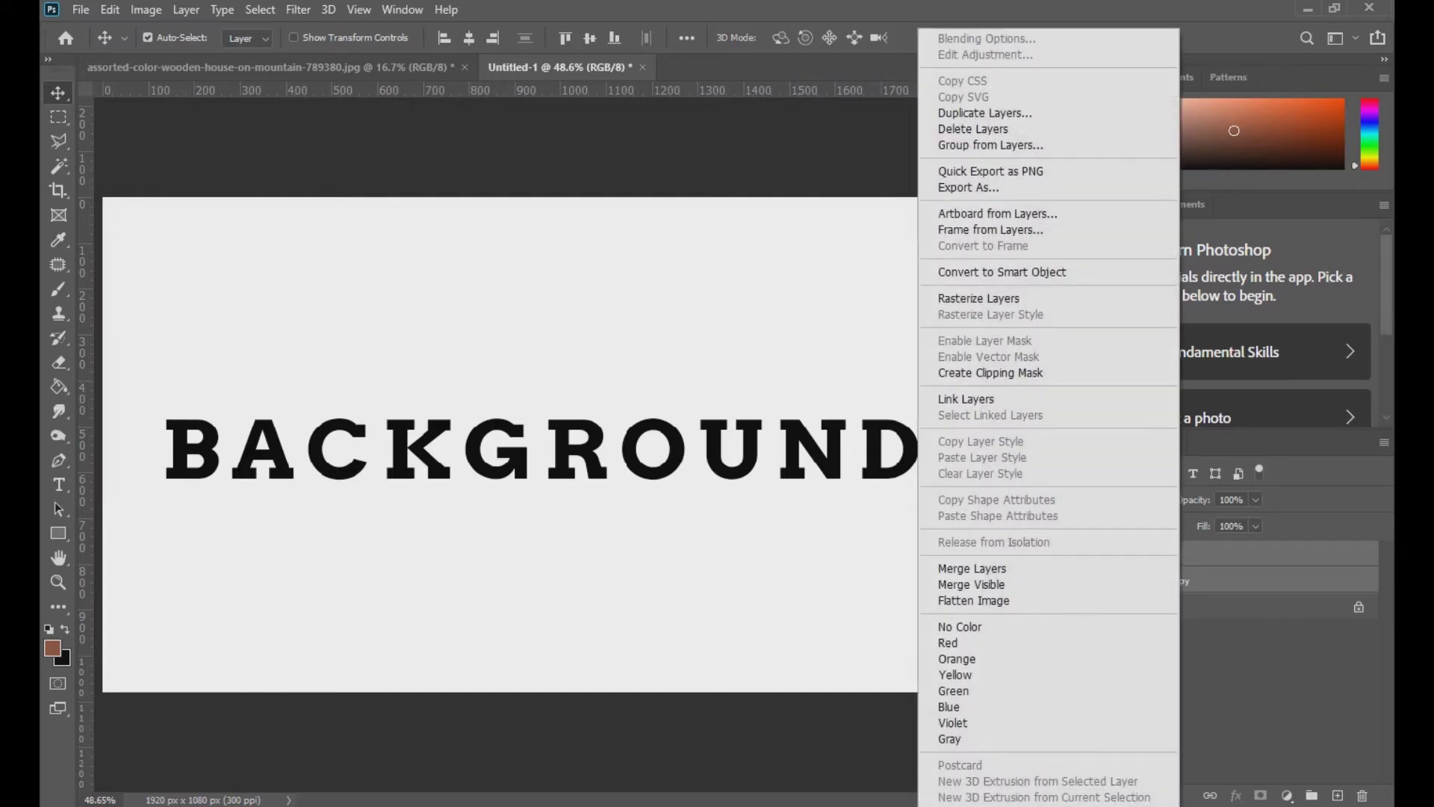
left_click(978, 298)
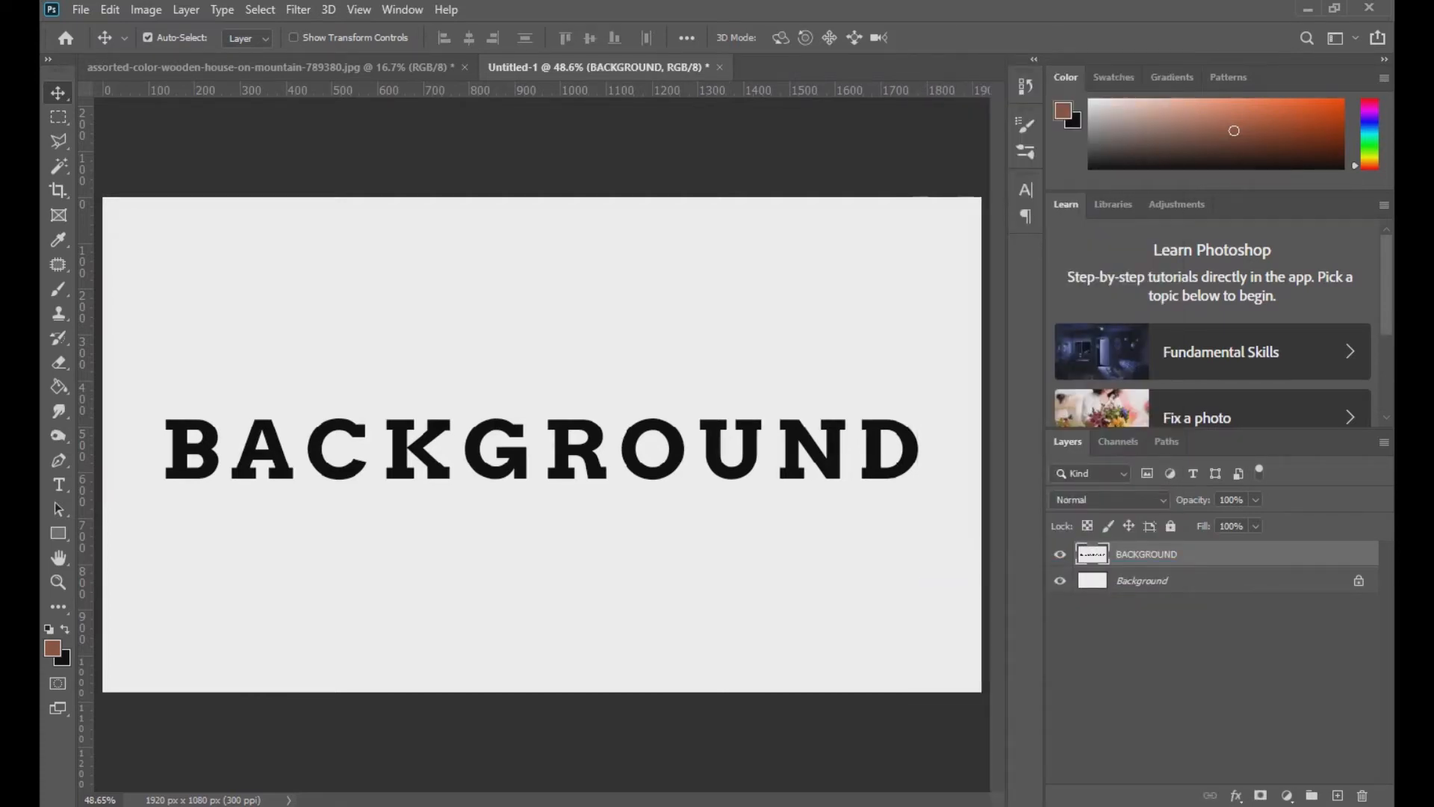
left_click(1060, 579)
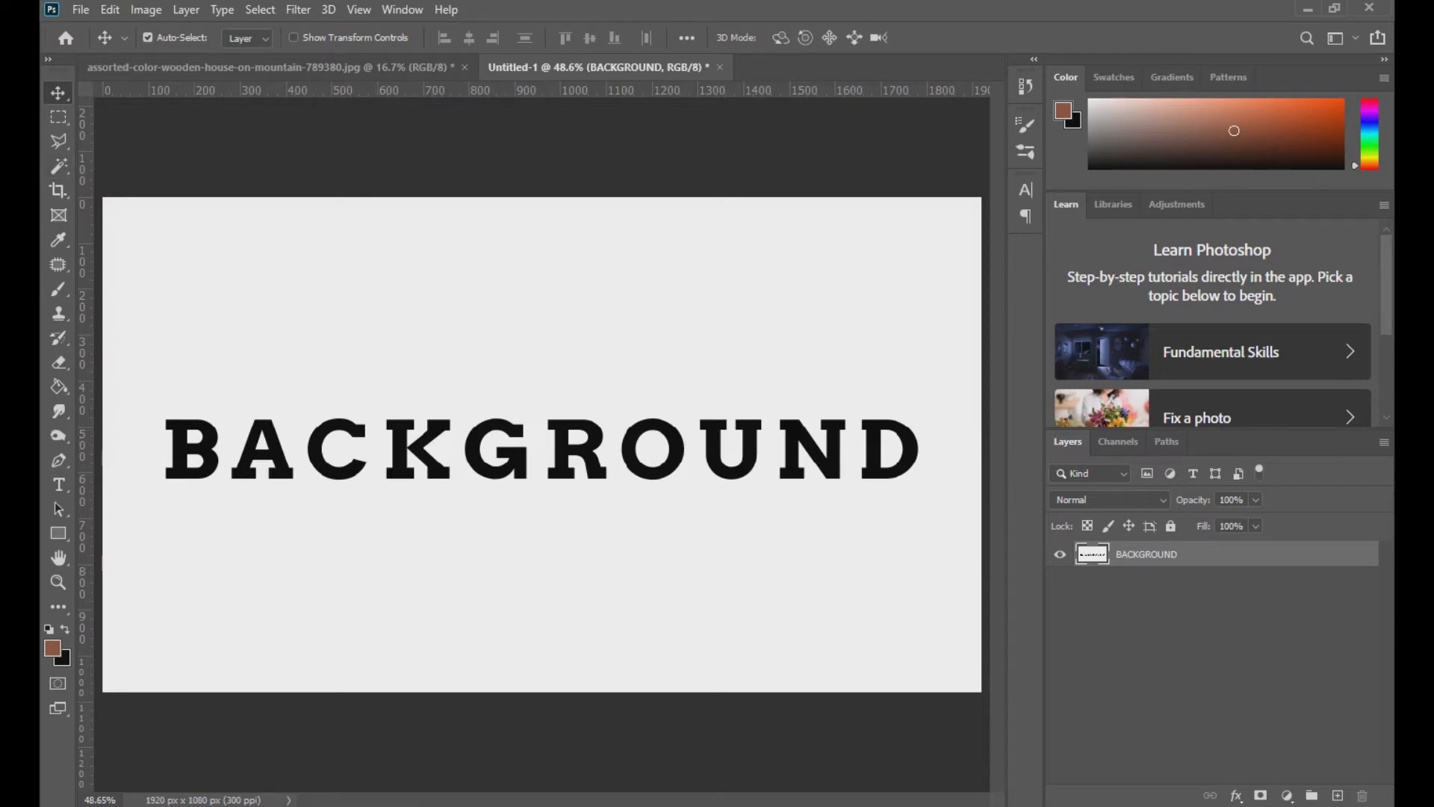
With the Magic Wand, select the white area around the letters, leaving the letters unselected.
left_click(58, 166)
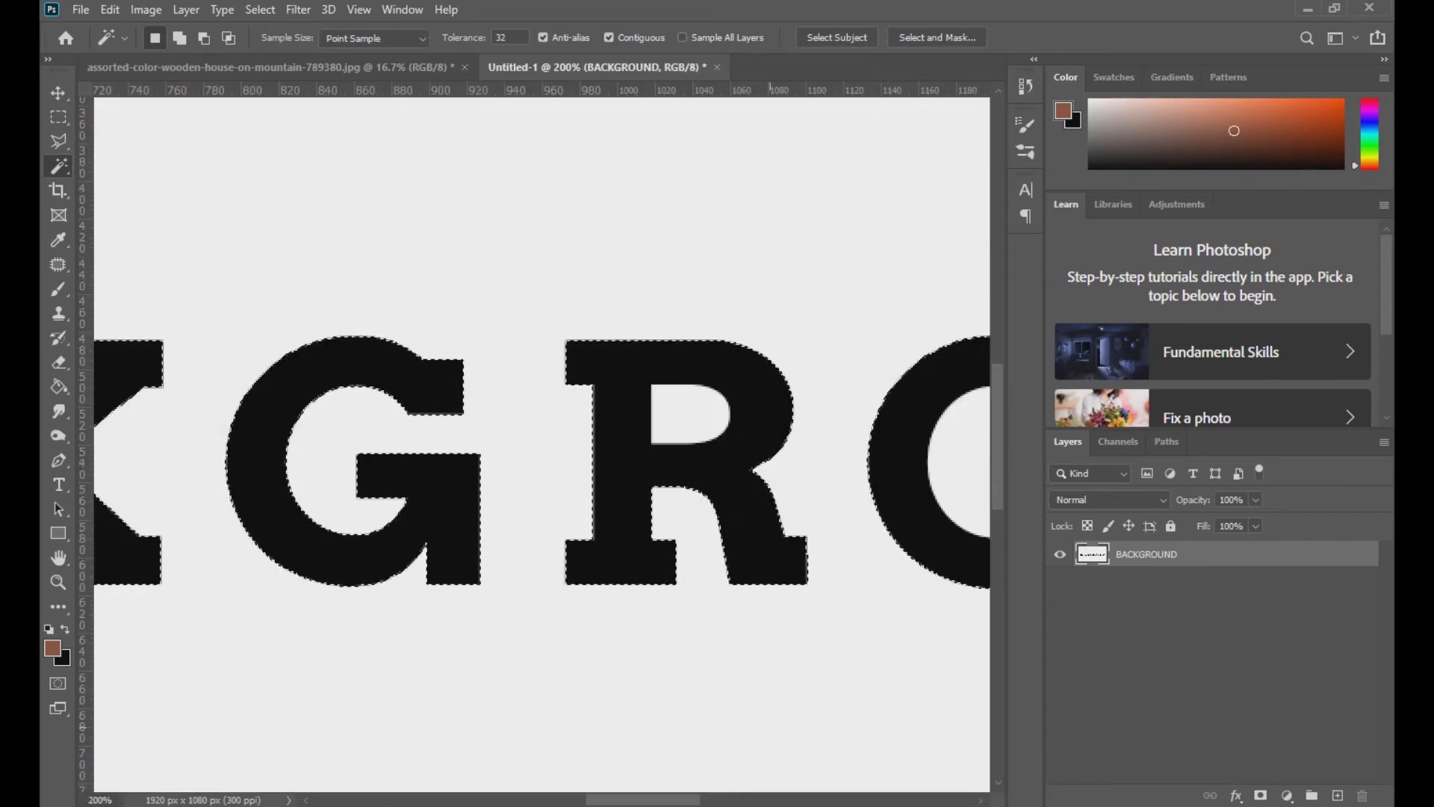
scroll("right", 3)
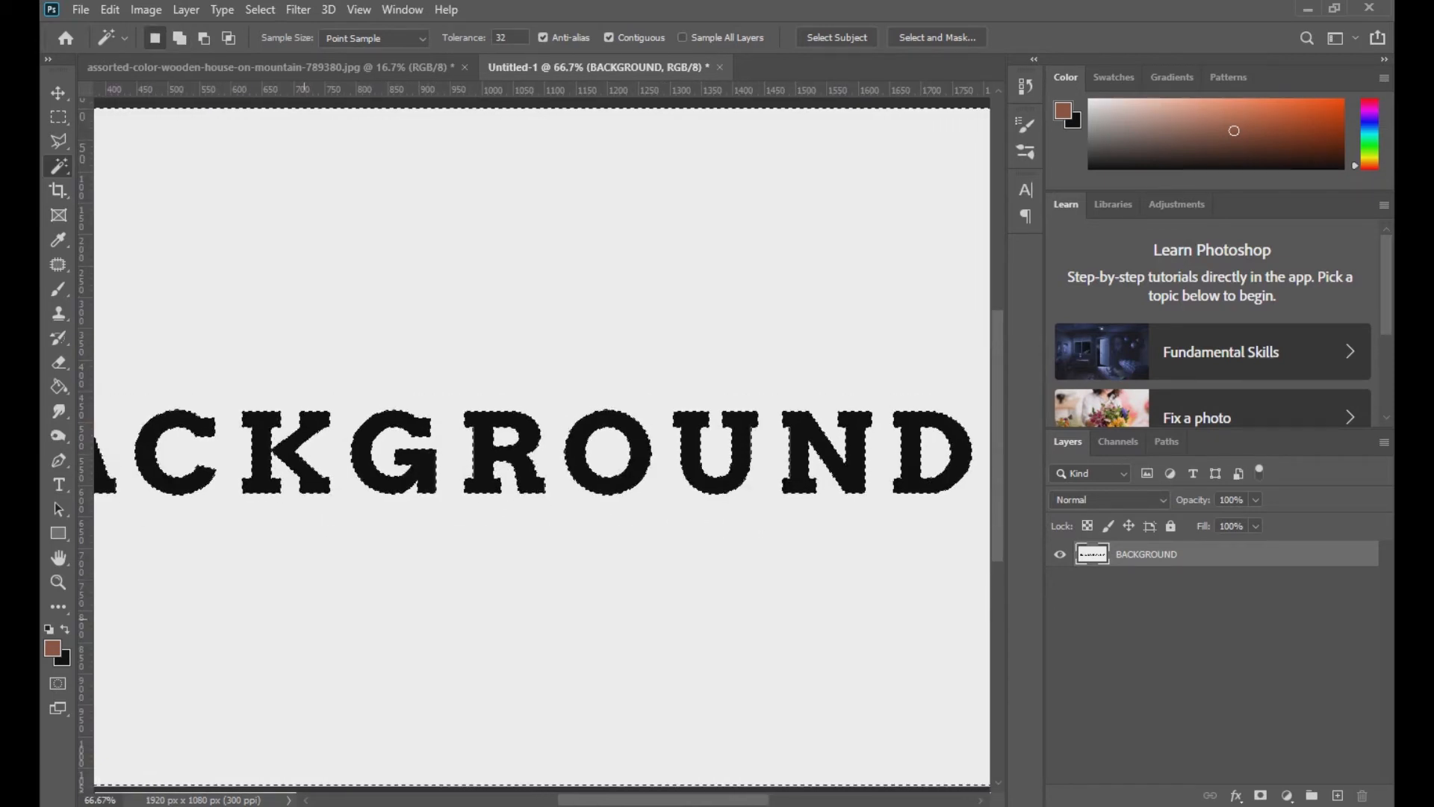
scroll("left", 3)
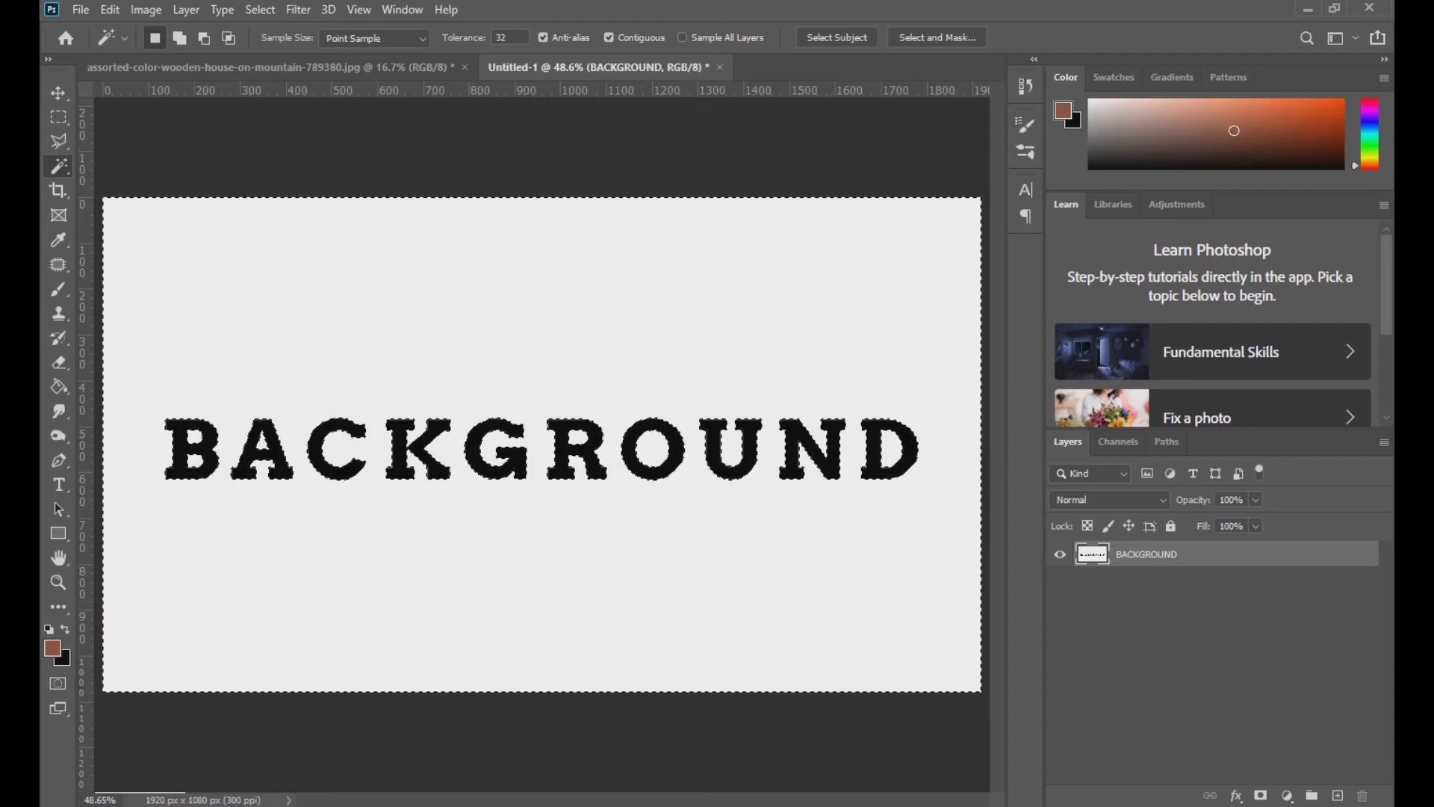
Switch to the Lasso tool and drop the selection around the BACKGROUND letters.
left_click(58, 142)
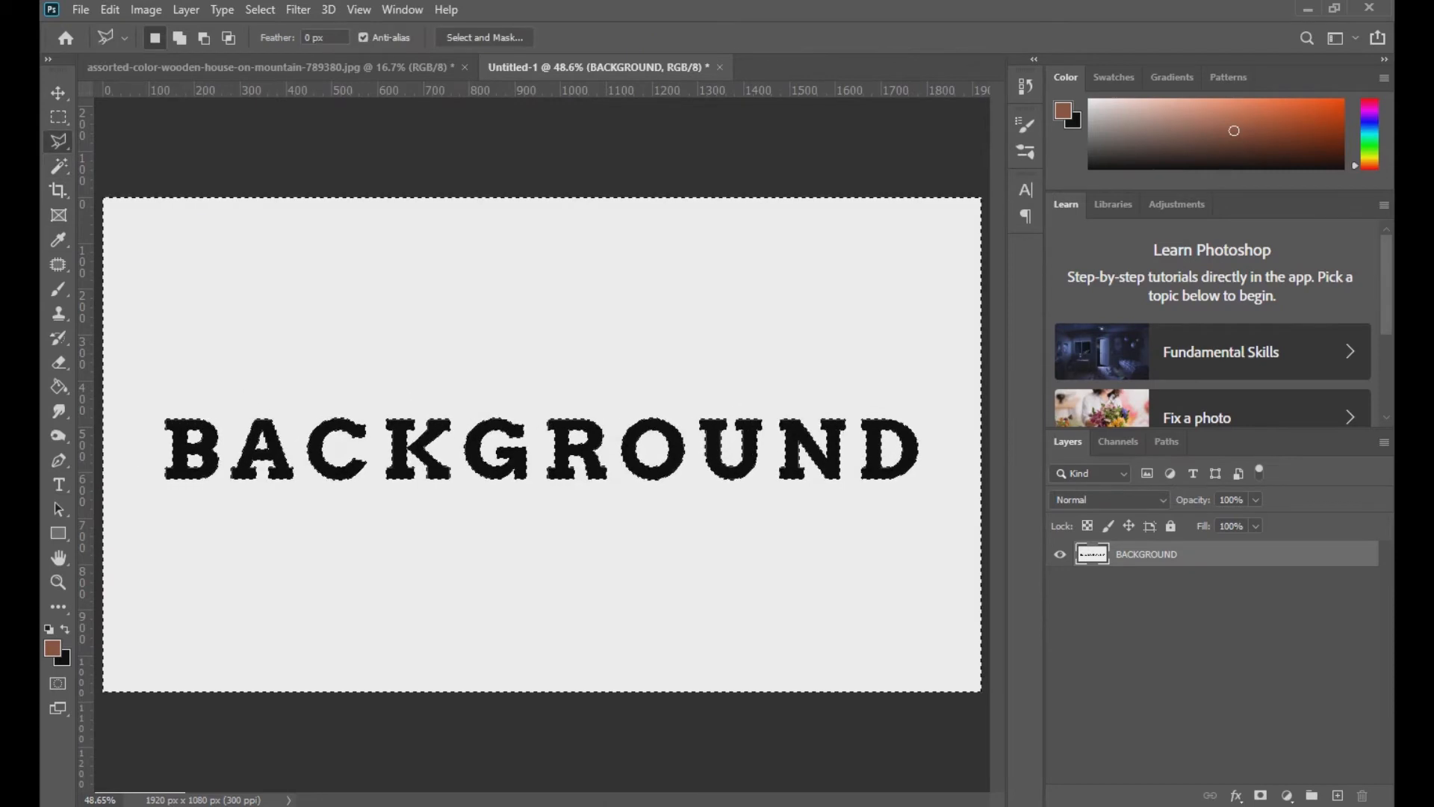
left_click(58, 142)
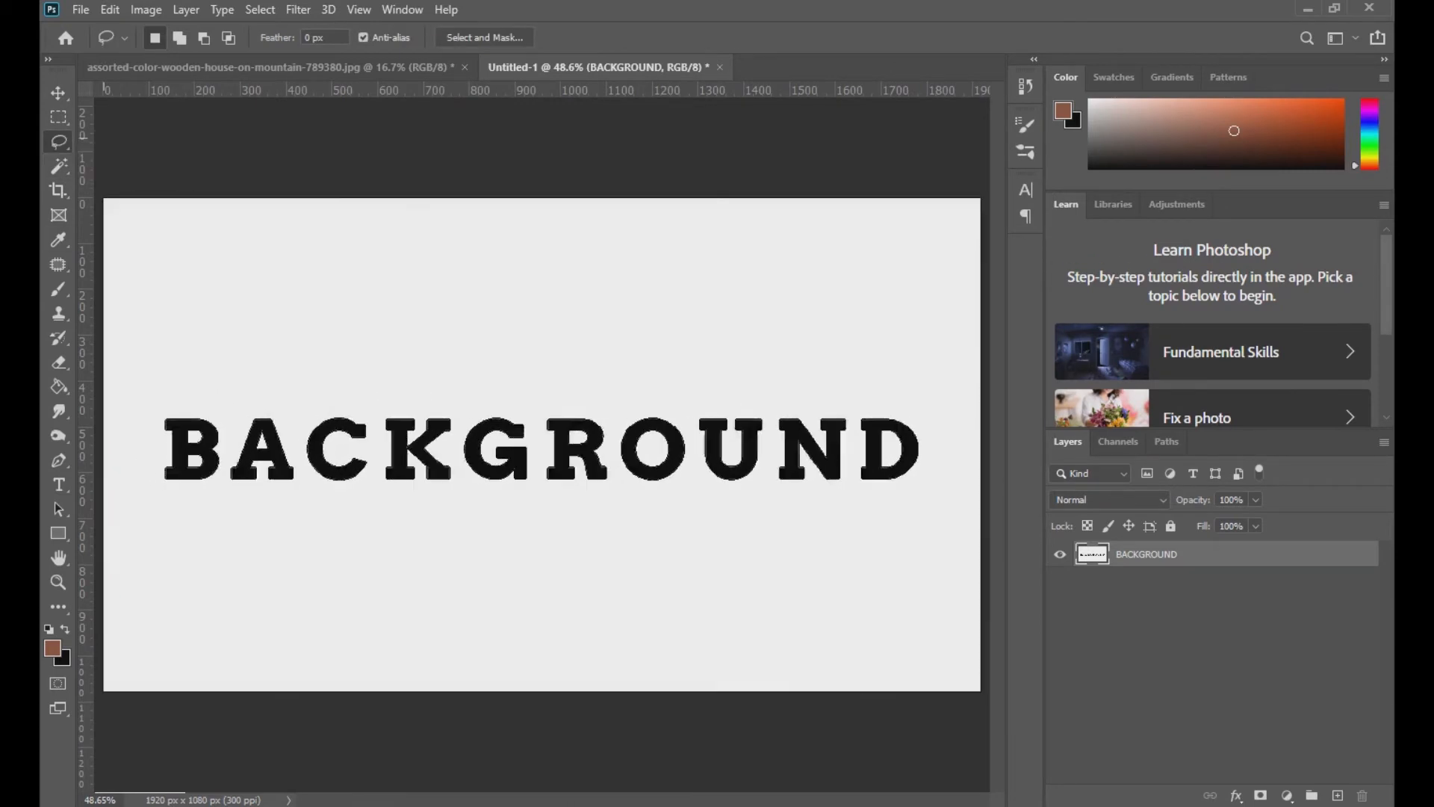
key("ctrl+a")
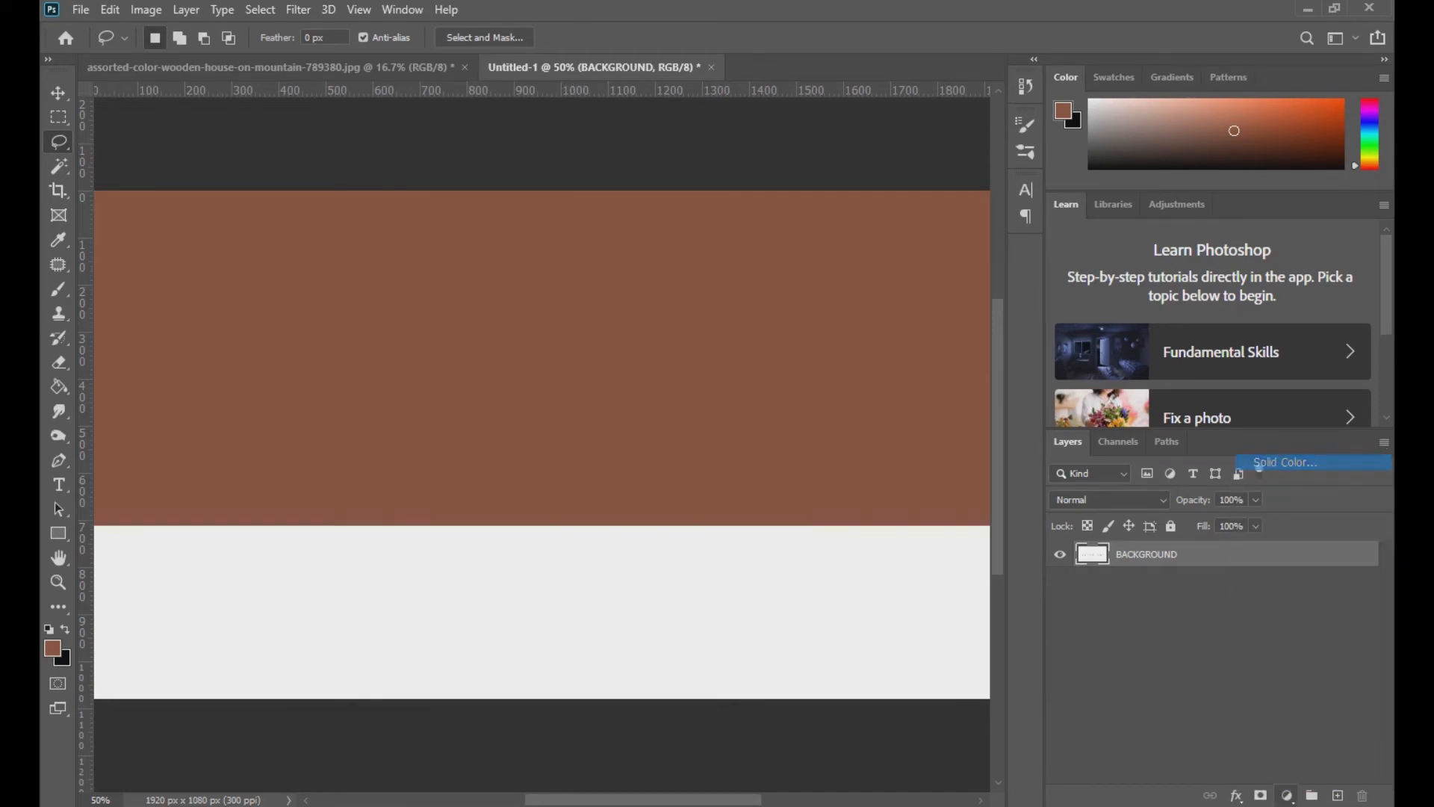
Add a brown Solid Color fill layer beneath BACKGROUND and toggle its visibility to check the letters show brown.
left_click(1283, 462)
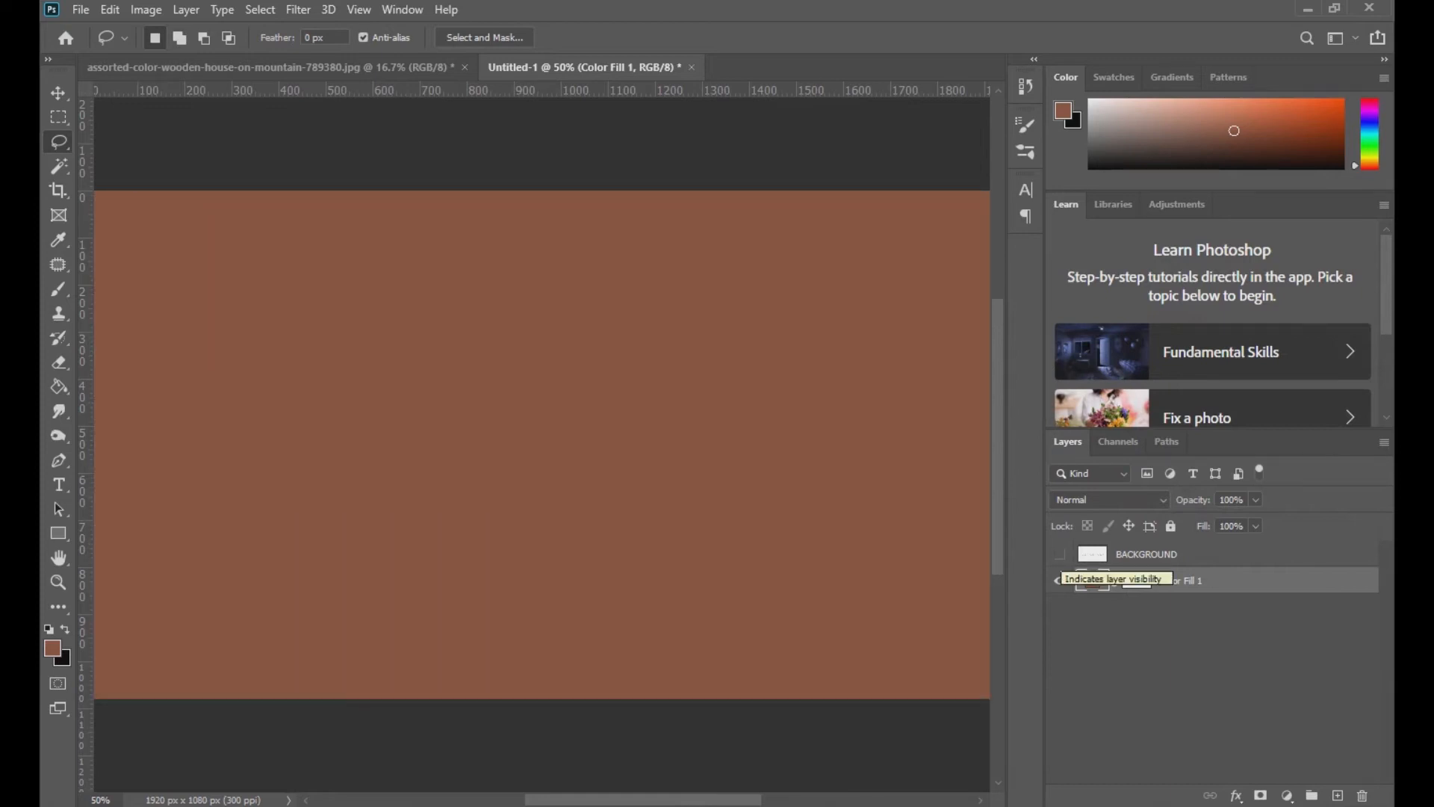
left_click(1060, 554)
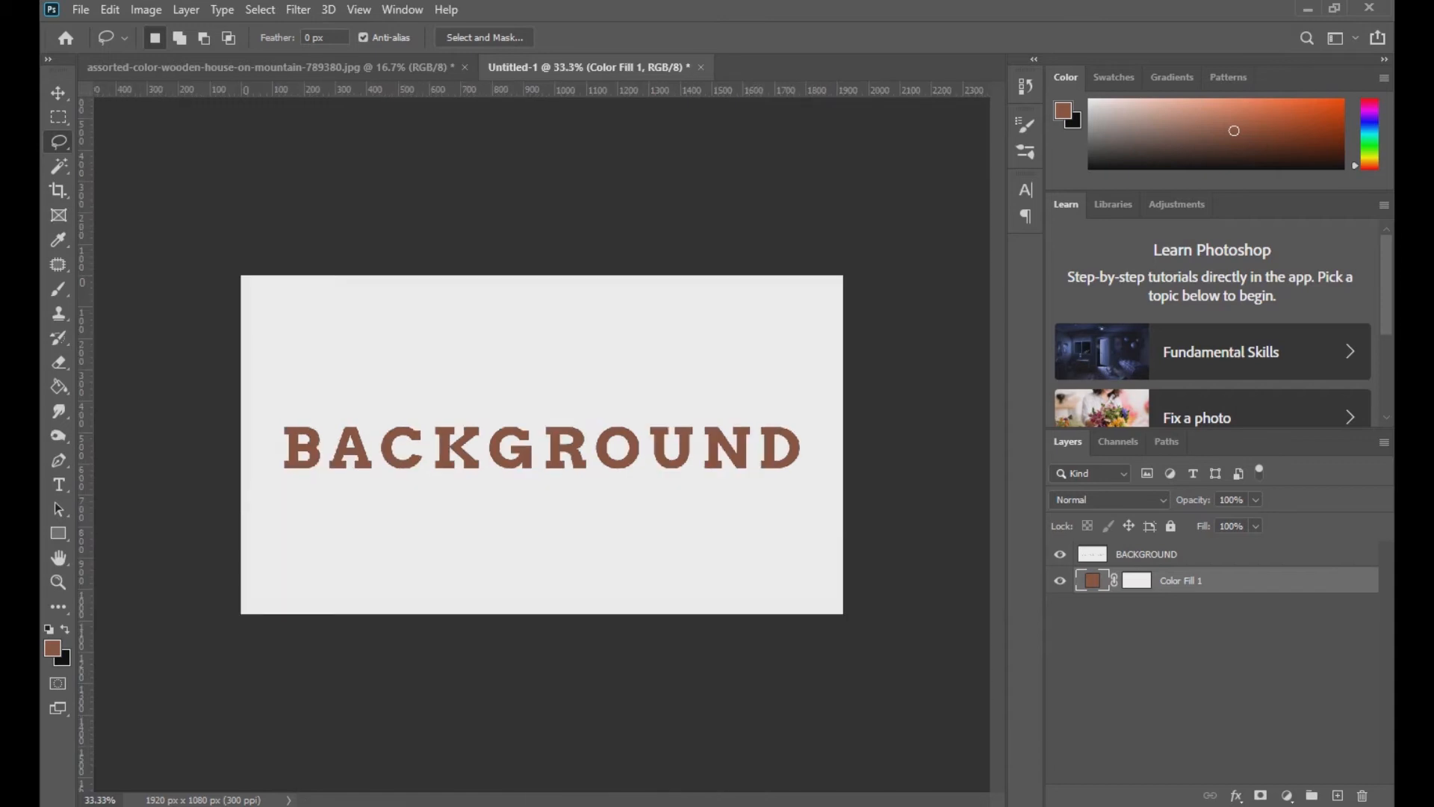
left_click(1060, 554)
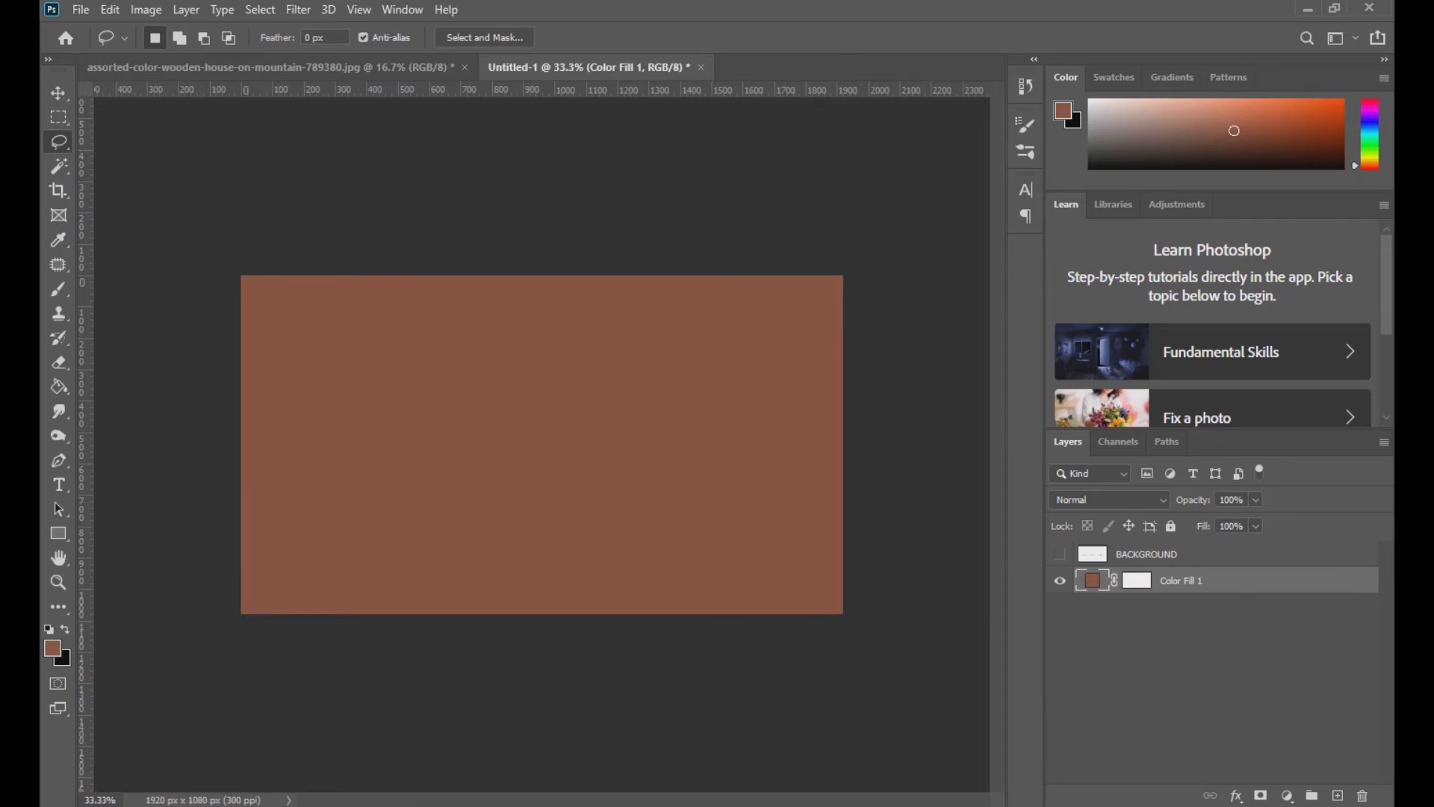
left_click(1060, 553)
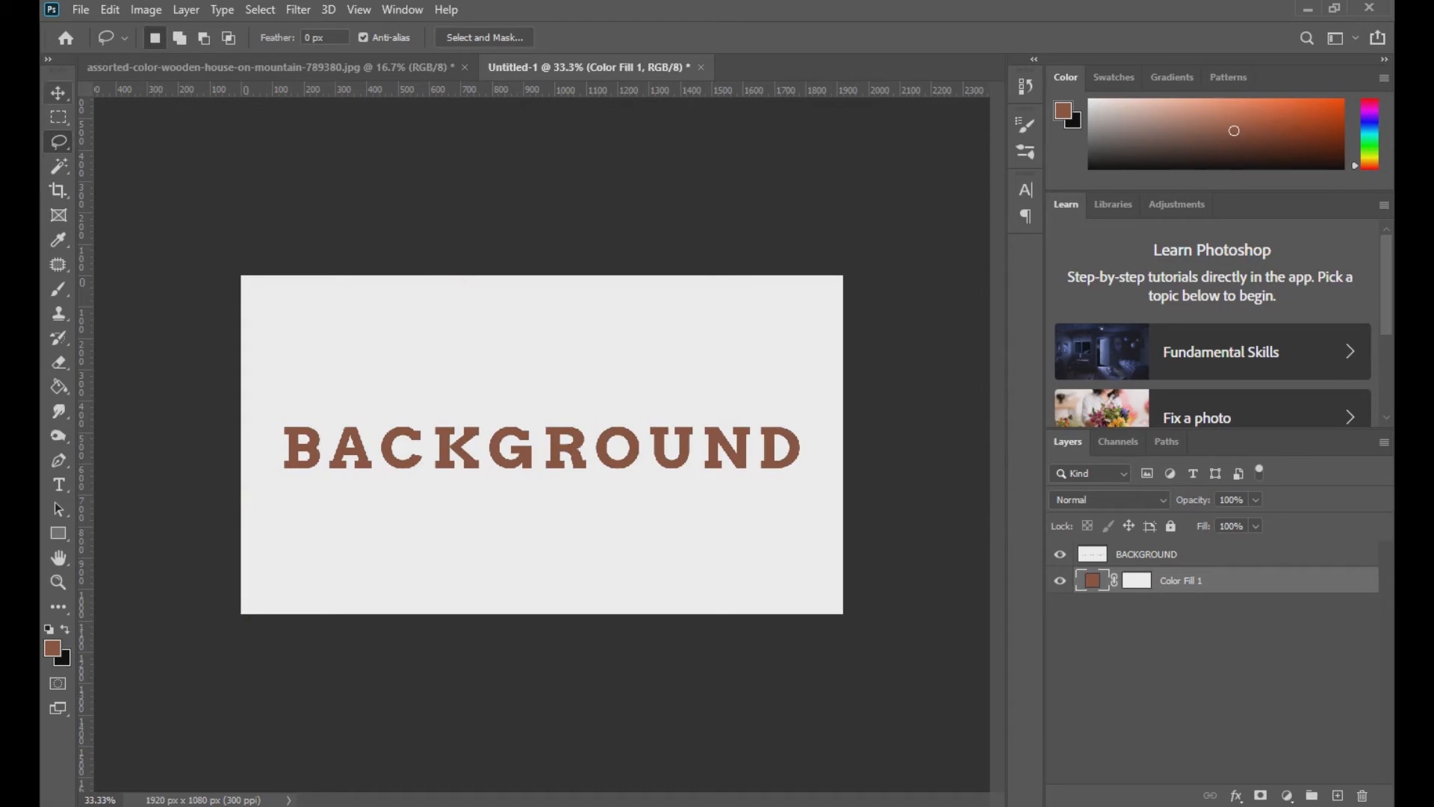
mouse_move(58, 93)
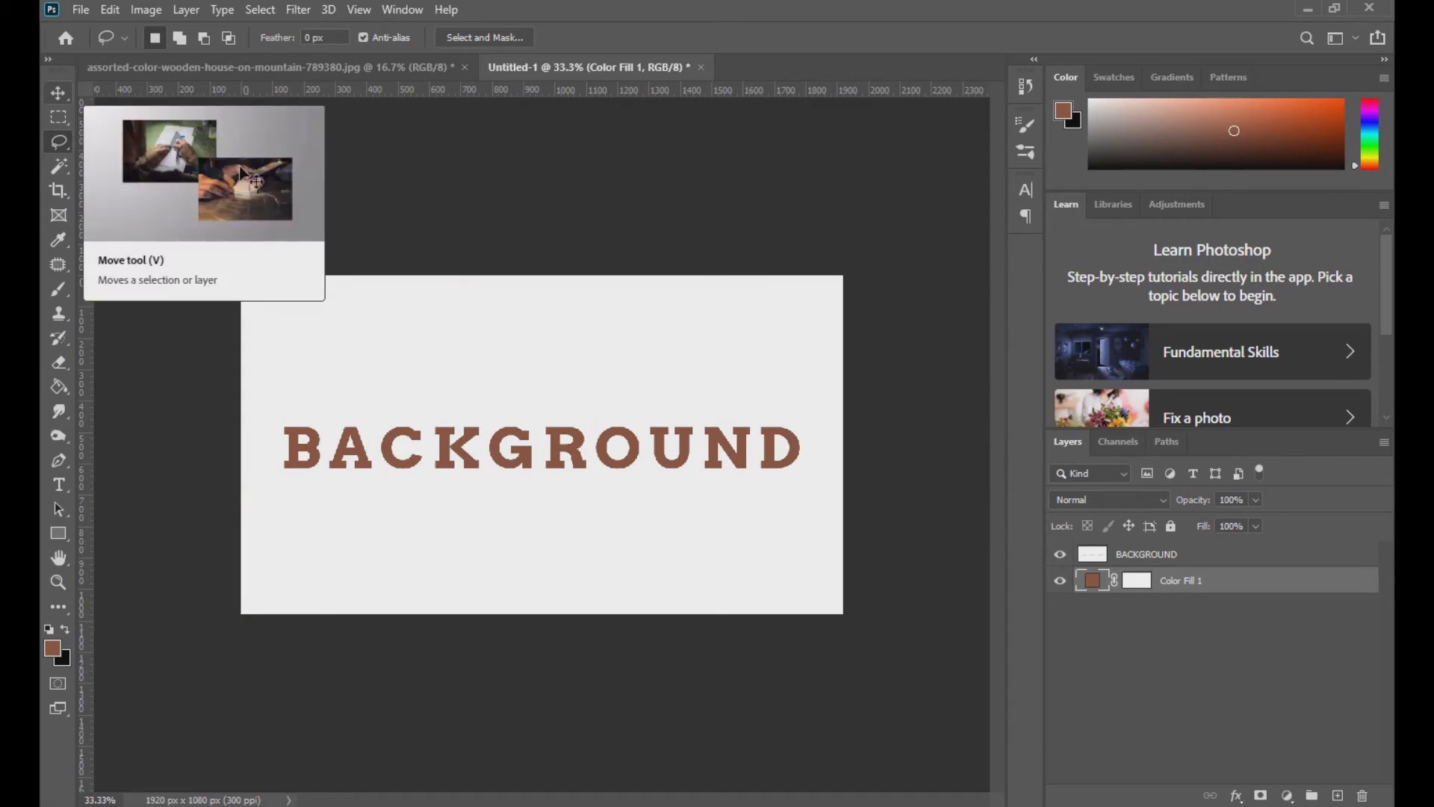
Move the BACKGROUND panel into the village photo and scale it with Ctrl+T to cover most of the picture.
left_click(58, 92)
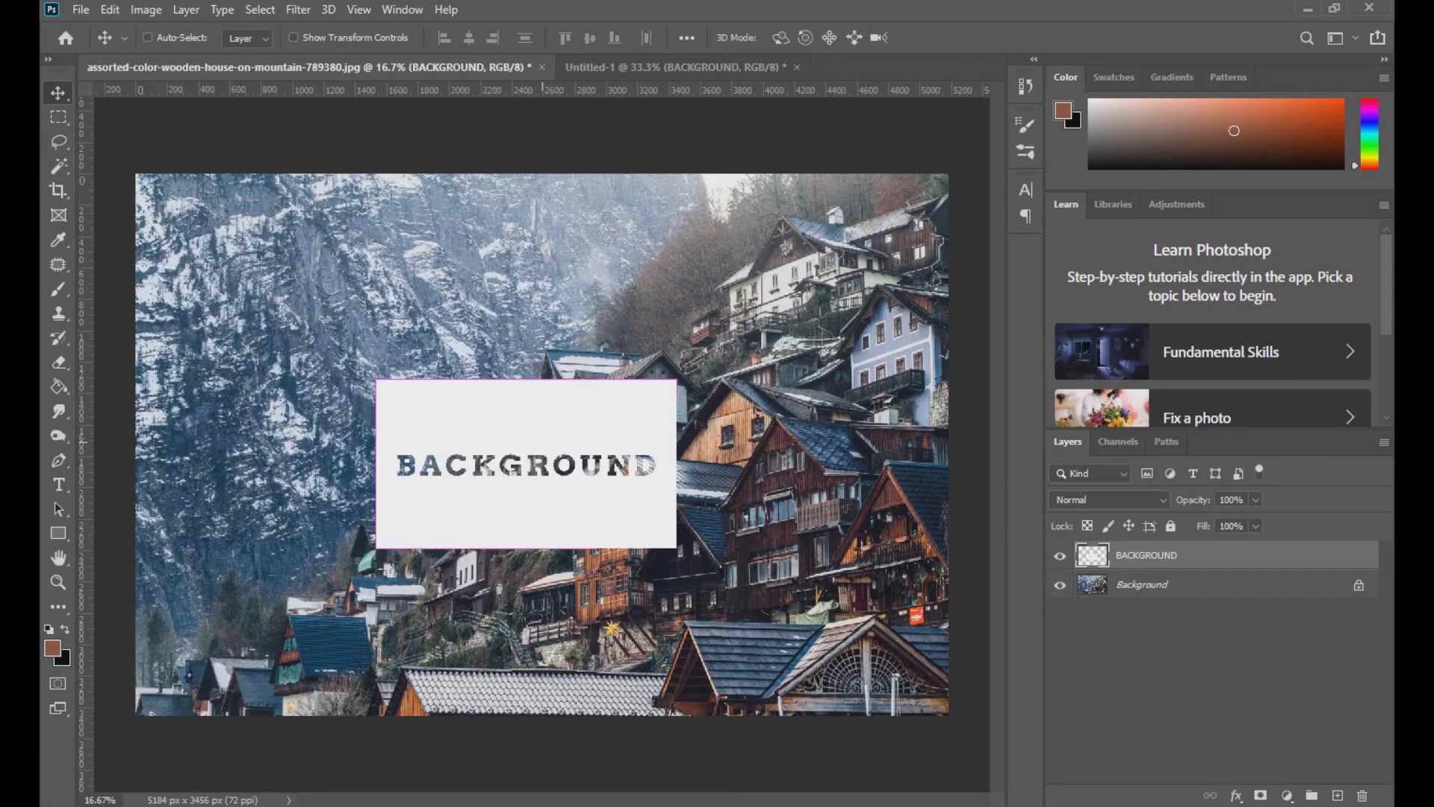
key("ctrl+t")
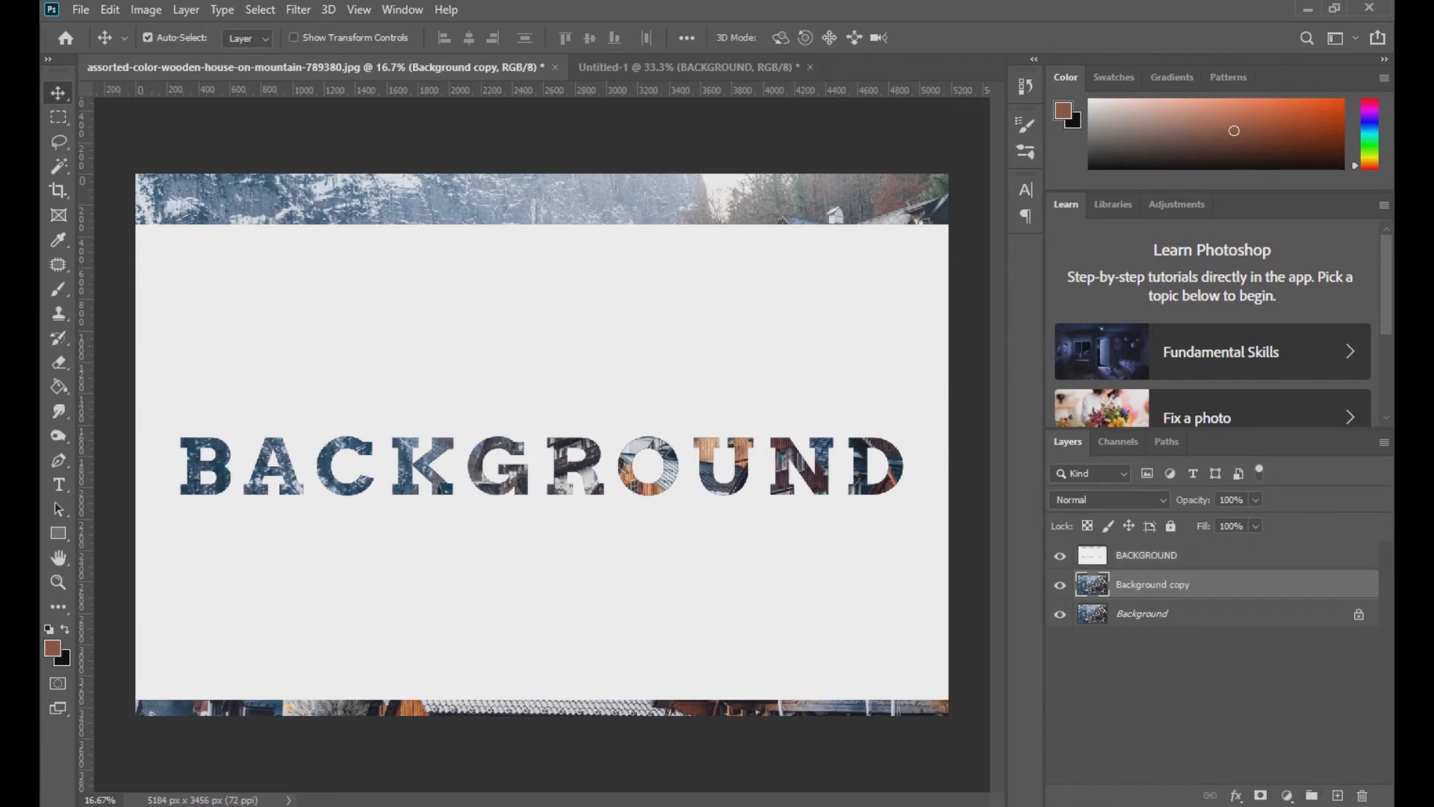
left_click(57, 191)
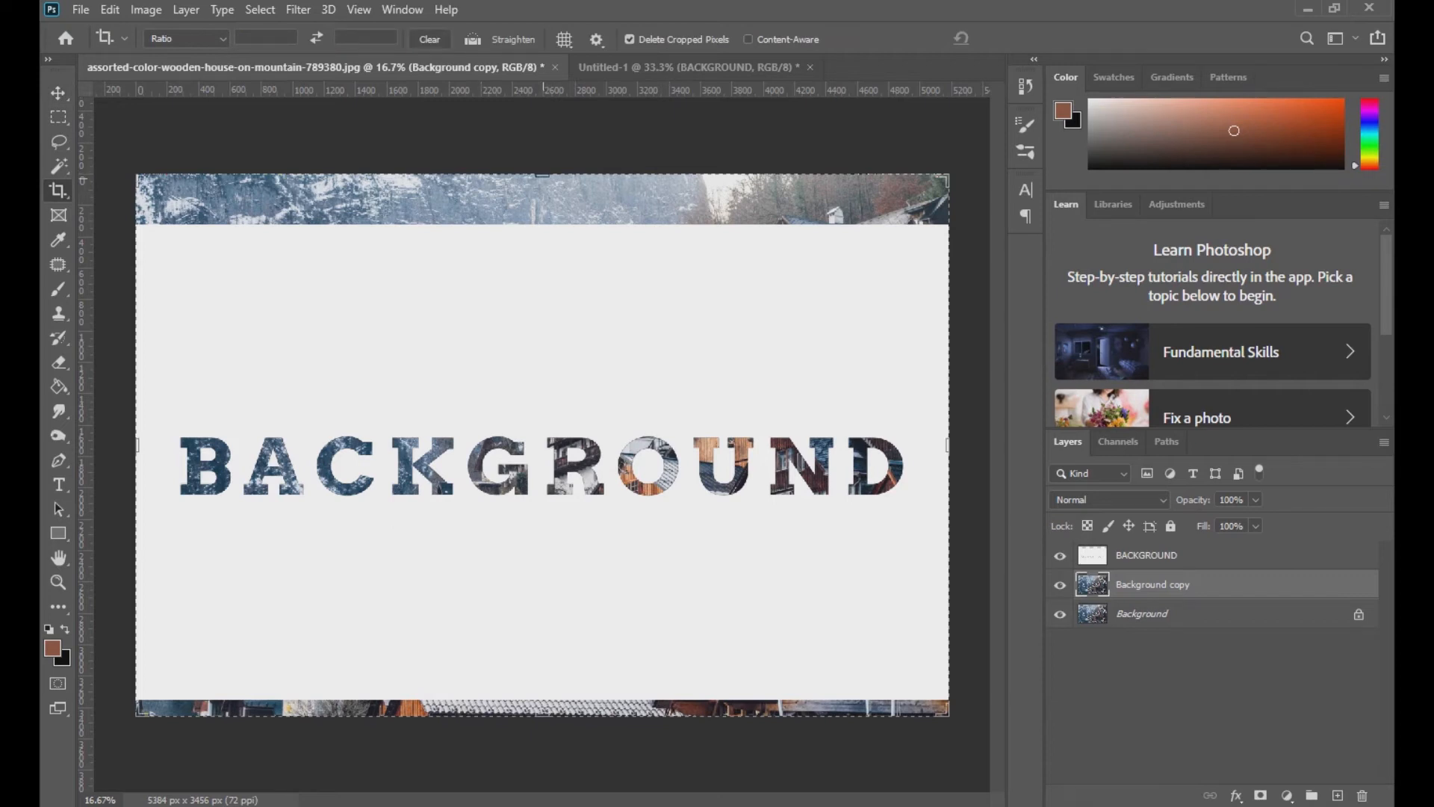
Crop the village photo to the text panel's height and toggle the BACKGROUND layer to check the photo.
left_click(58, 191)
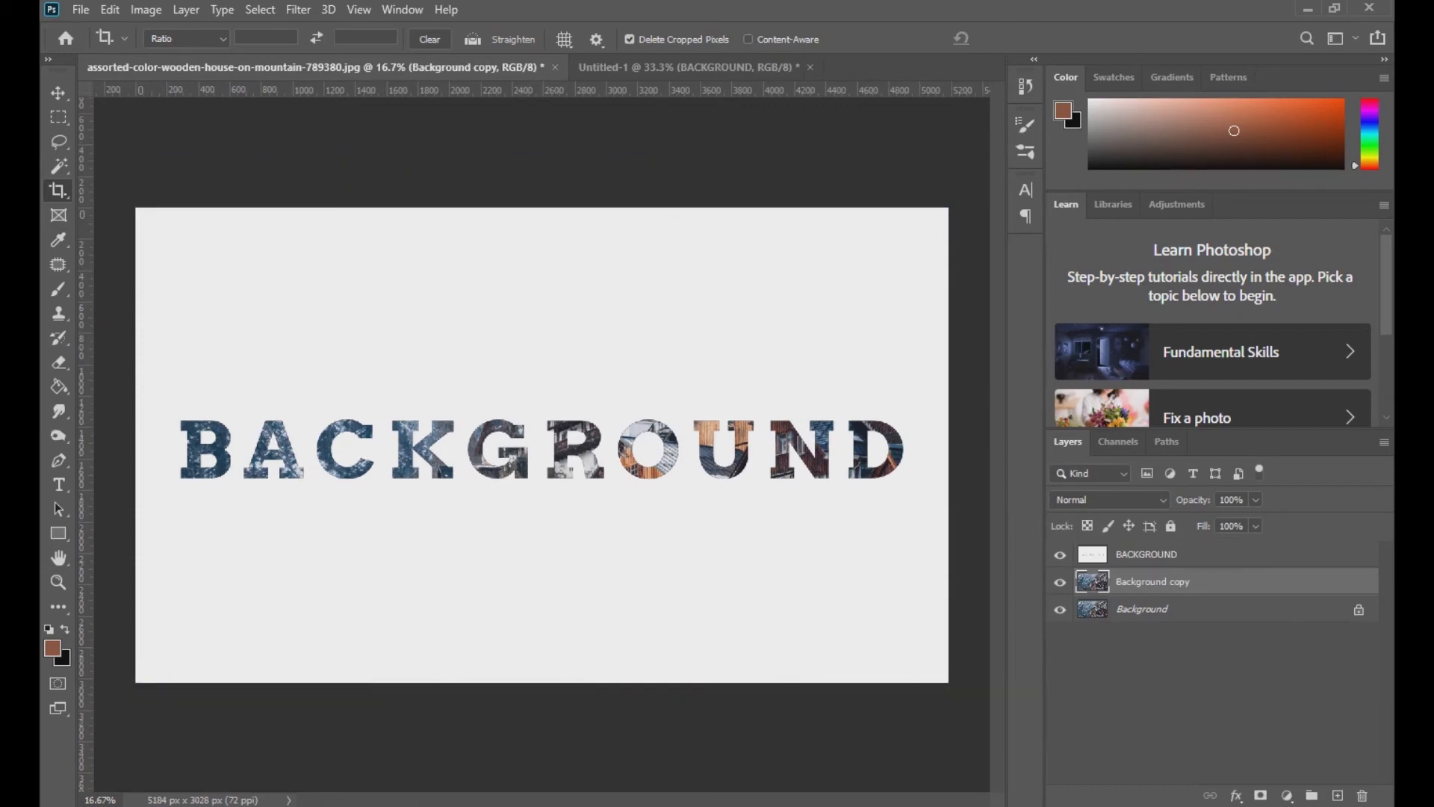
left_click(1060, 554)
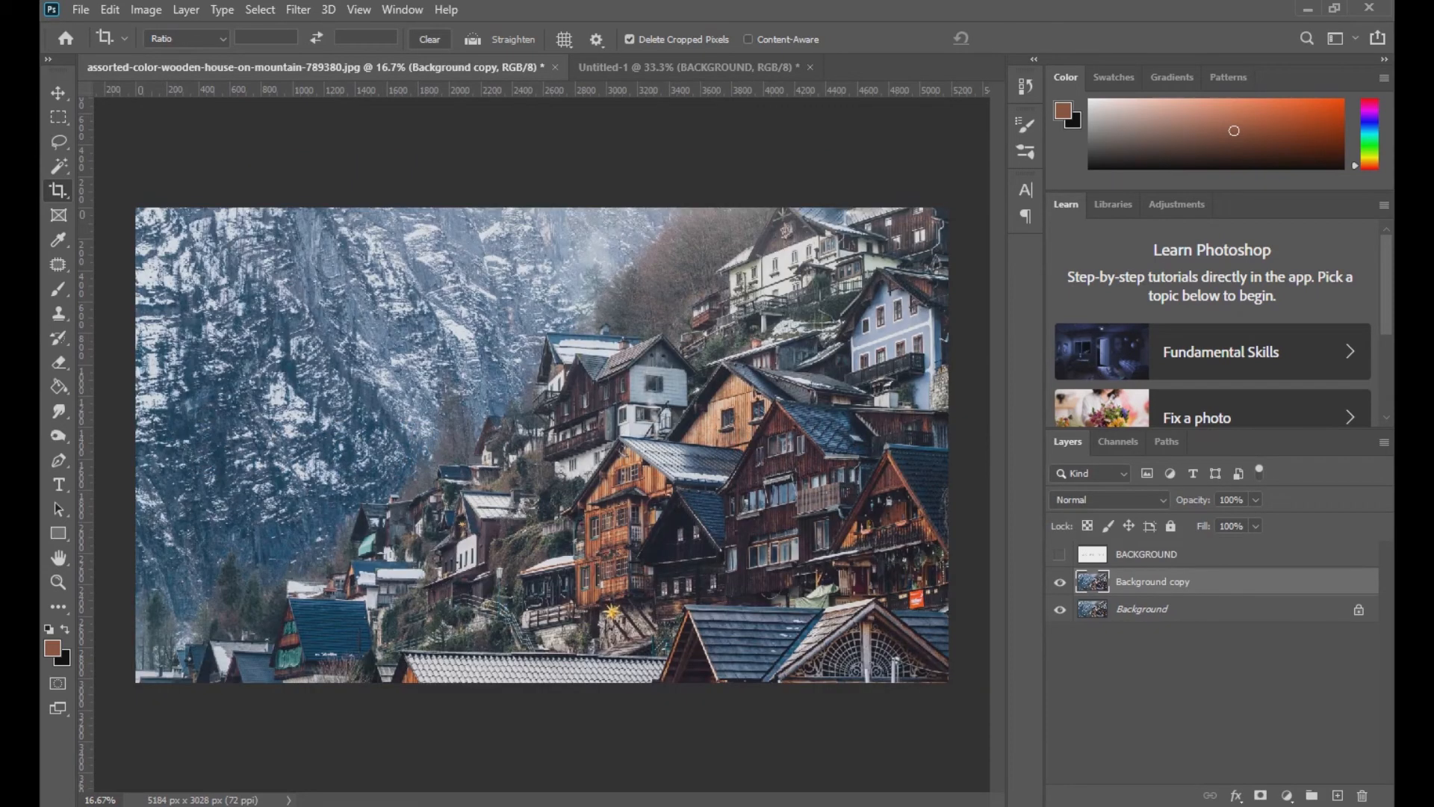
left_click(1059, 554)
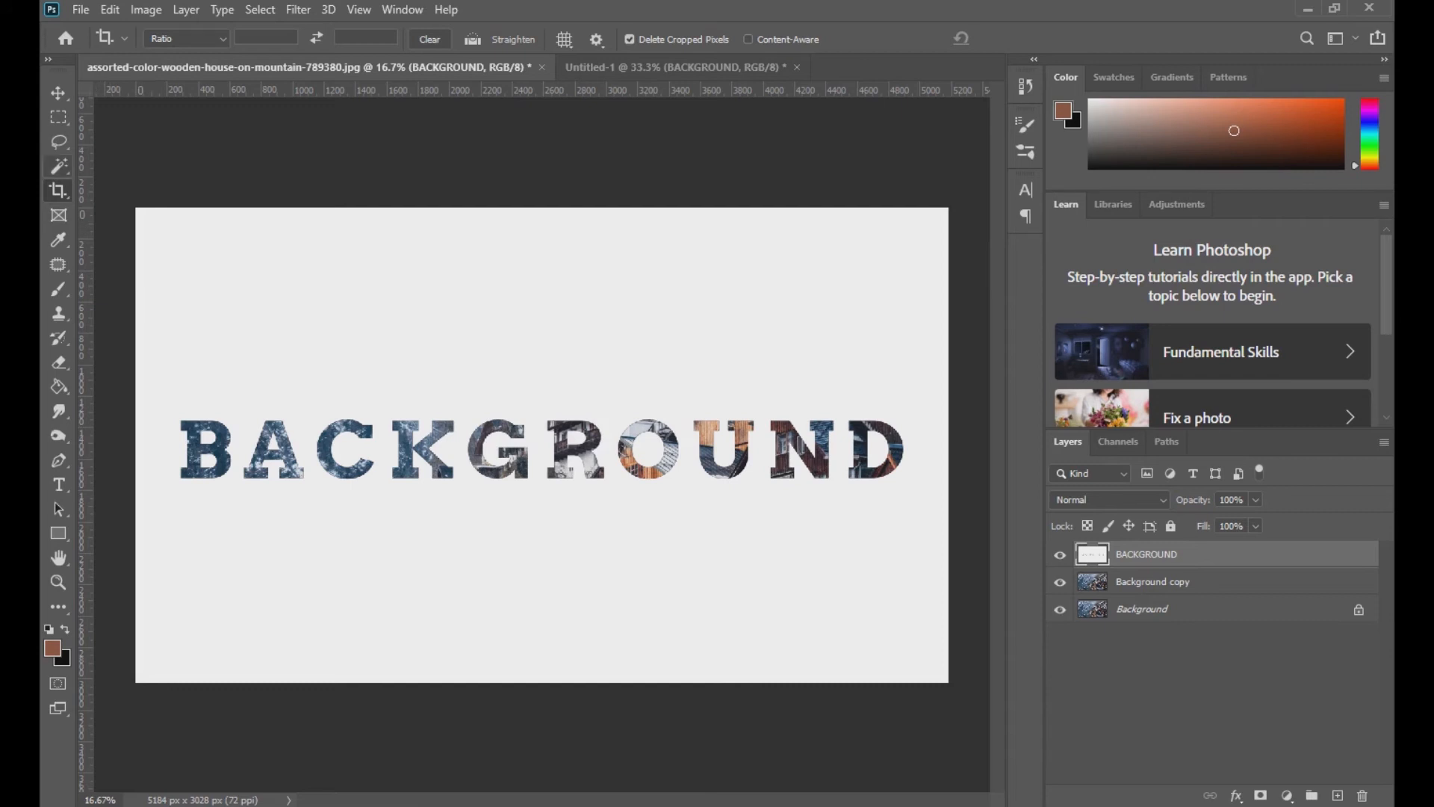
With the Polygonal Lasso, select above and below the letters and fill the layer mask black, leaving a white band.
left_click(58, 142)
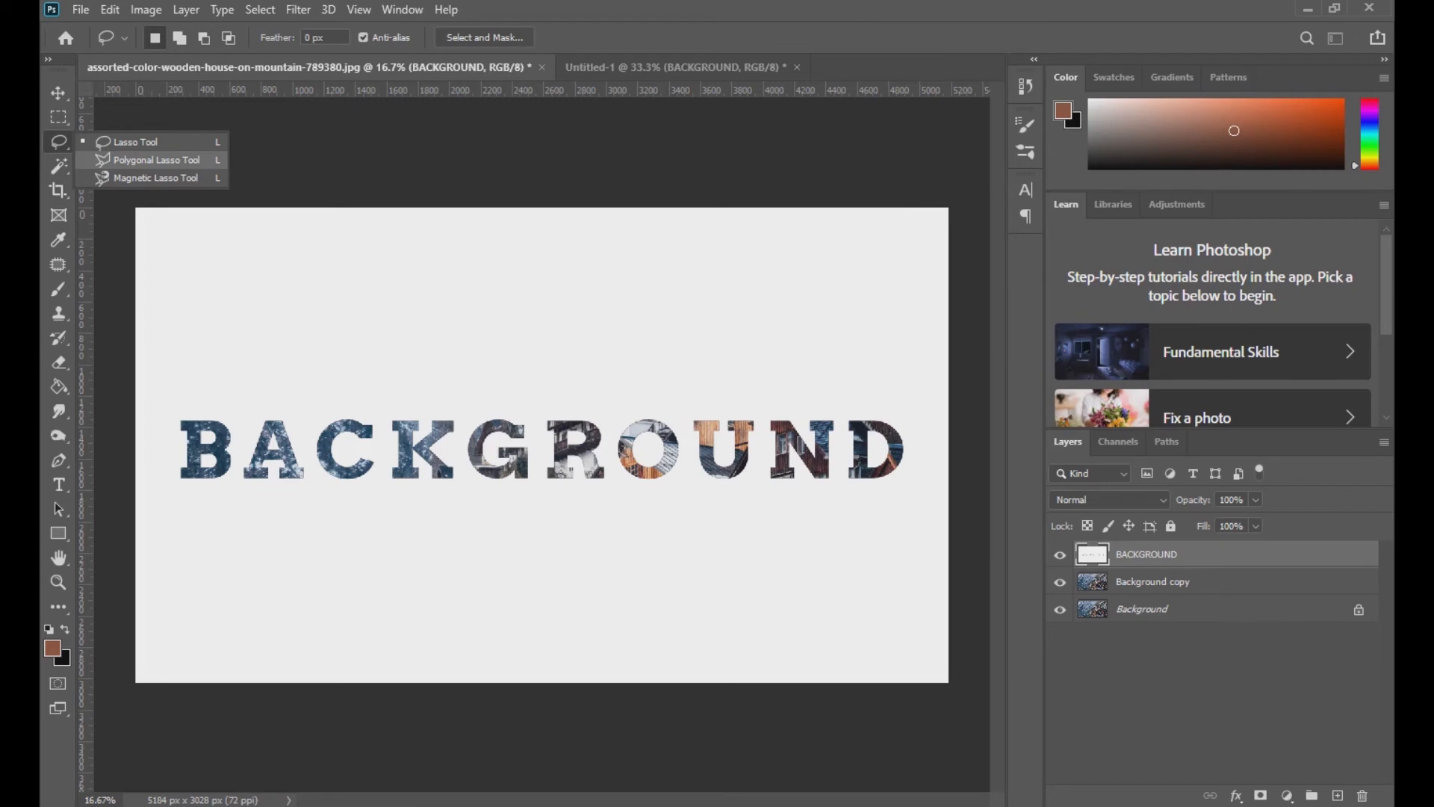
left_click(155, 177)
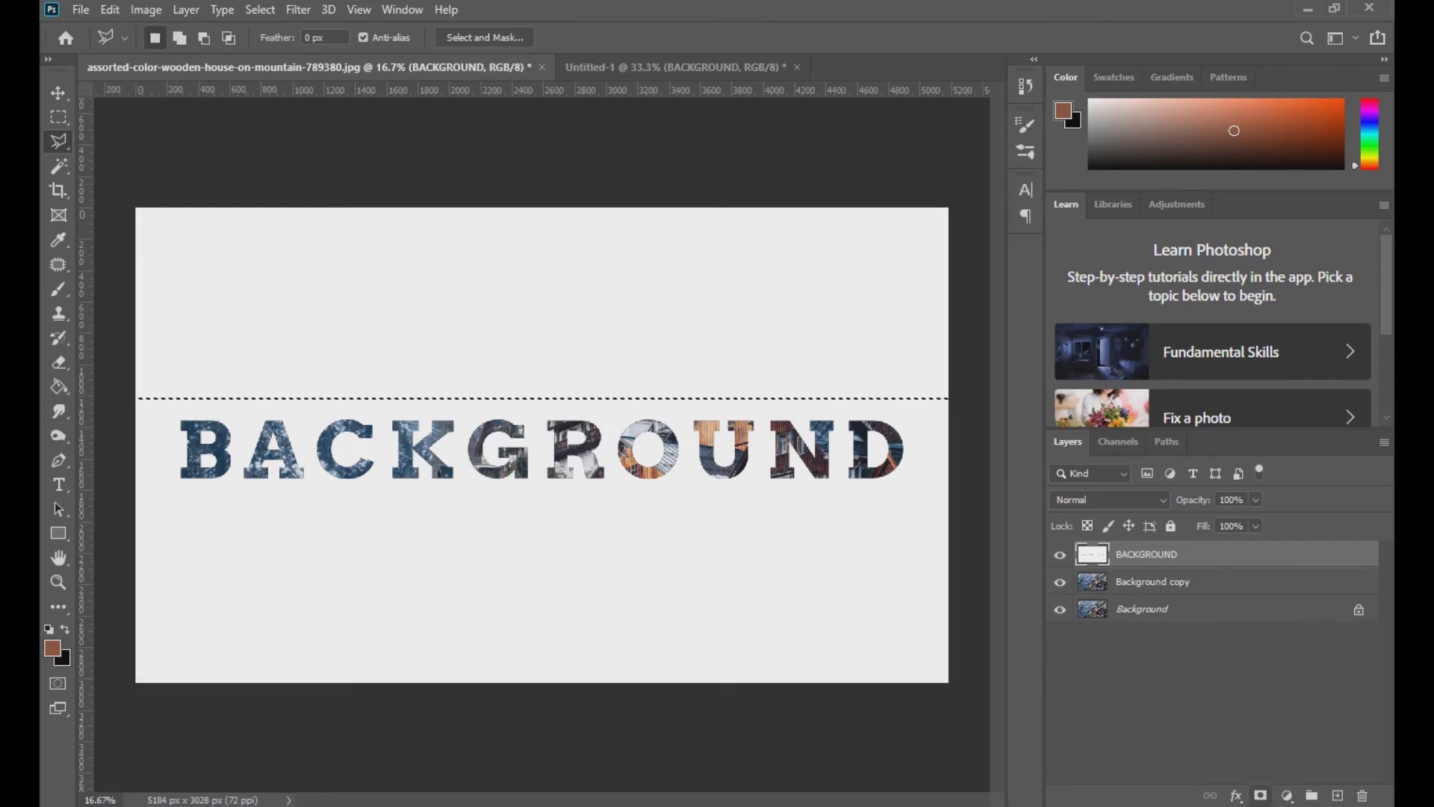
left_click(1259, 795)
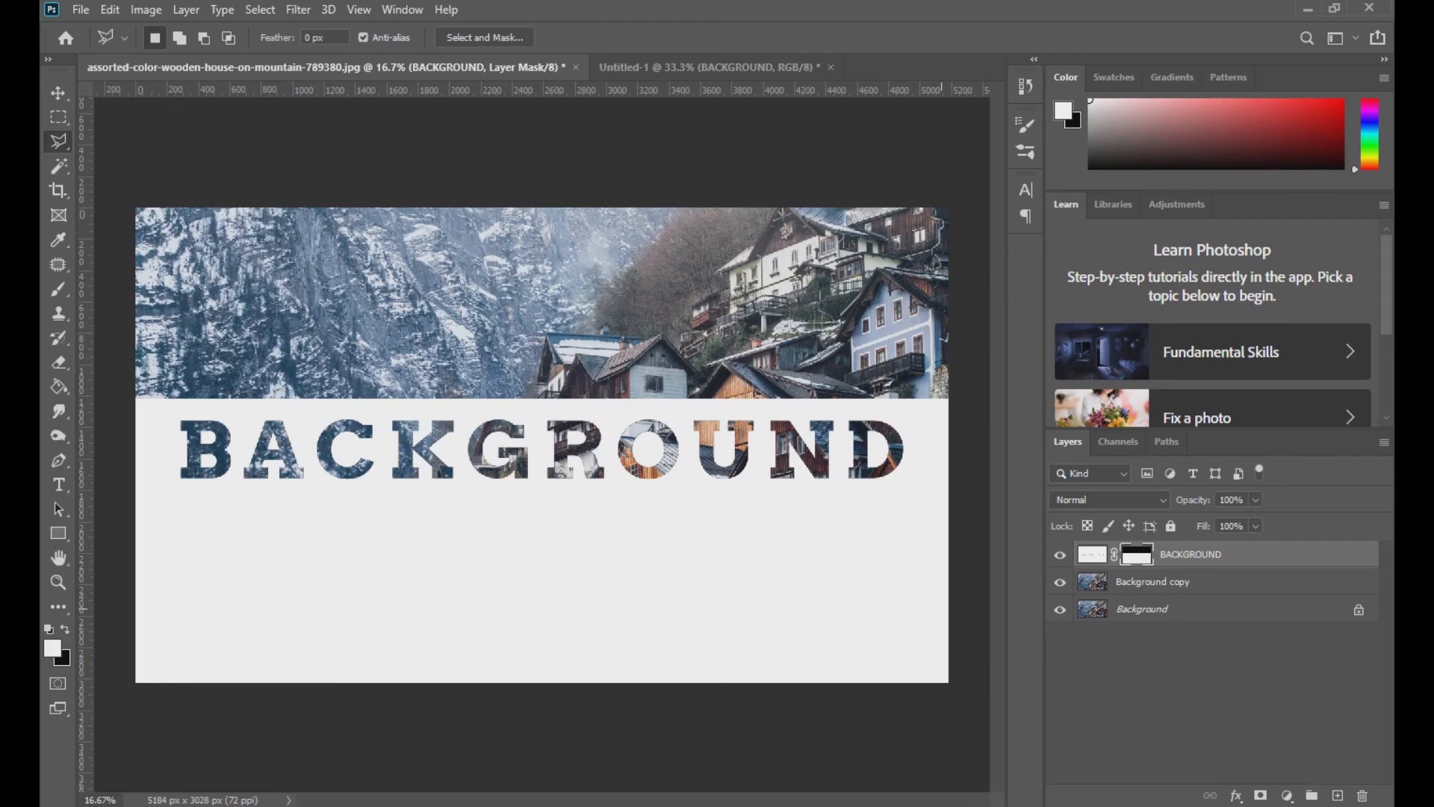
left_click(1234, 131)
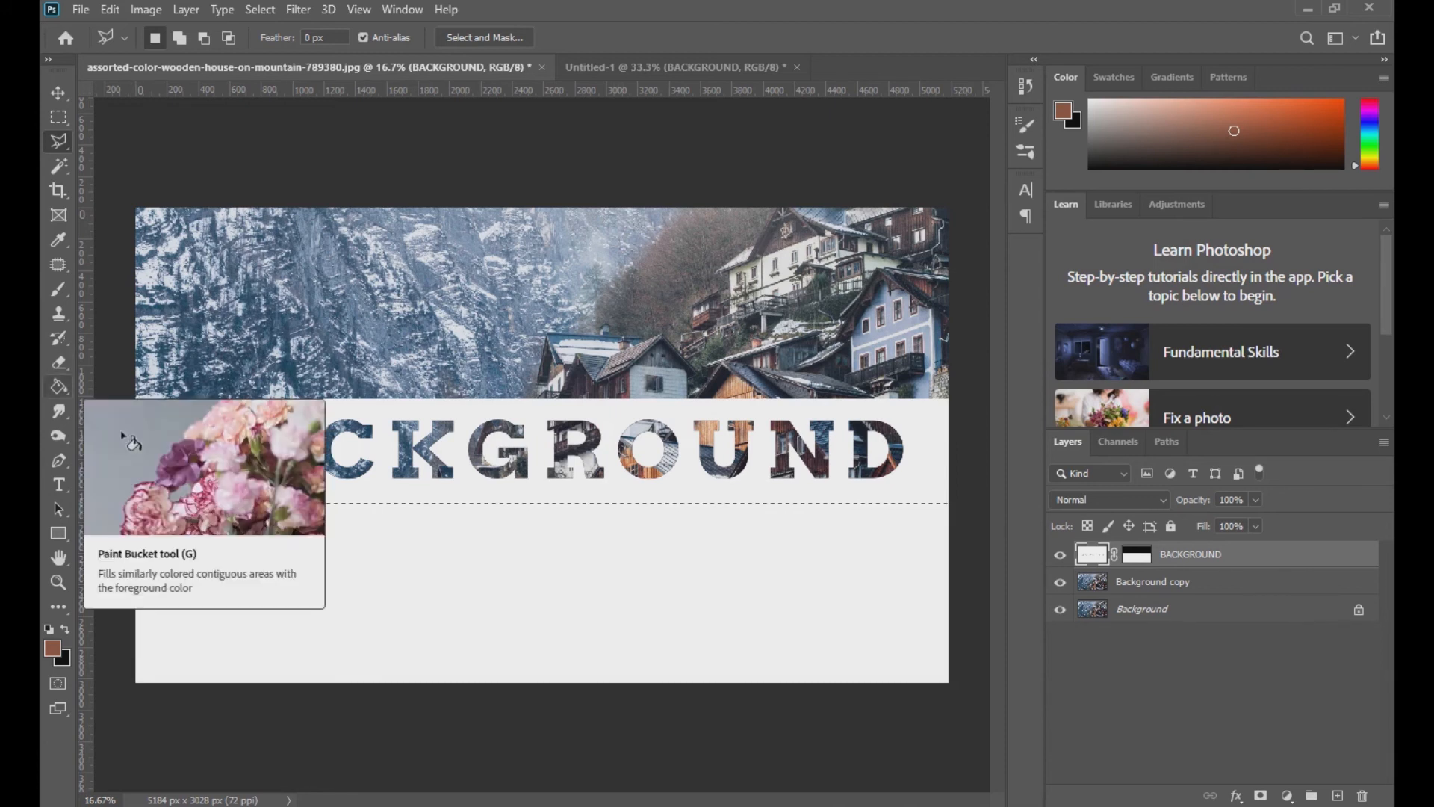
left_click(57, 362)
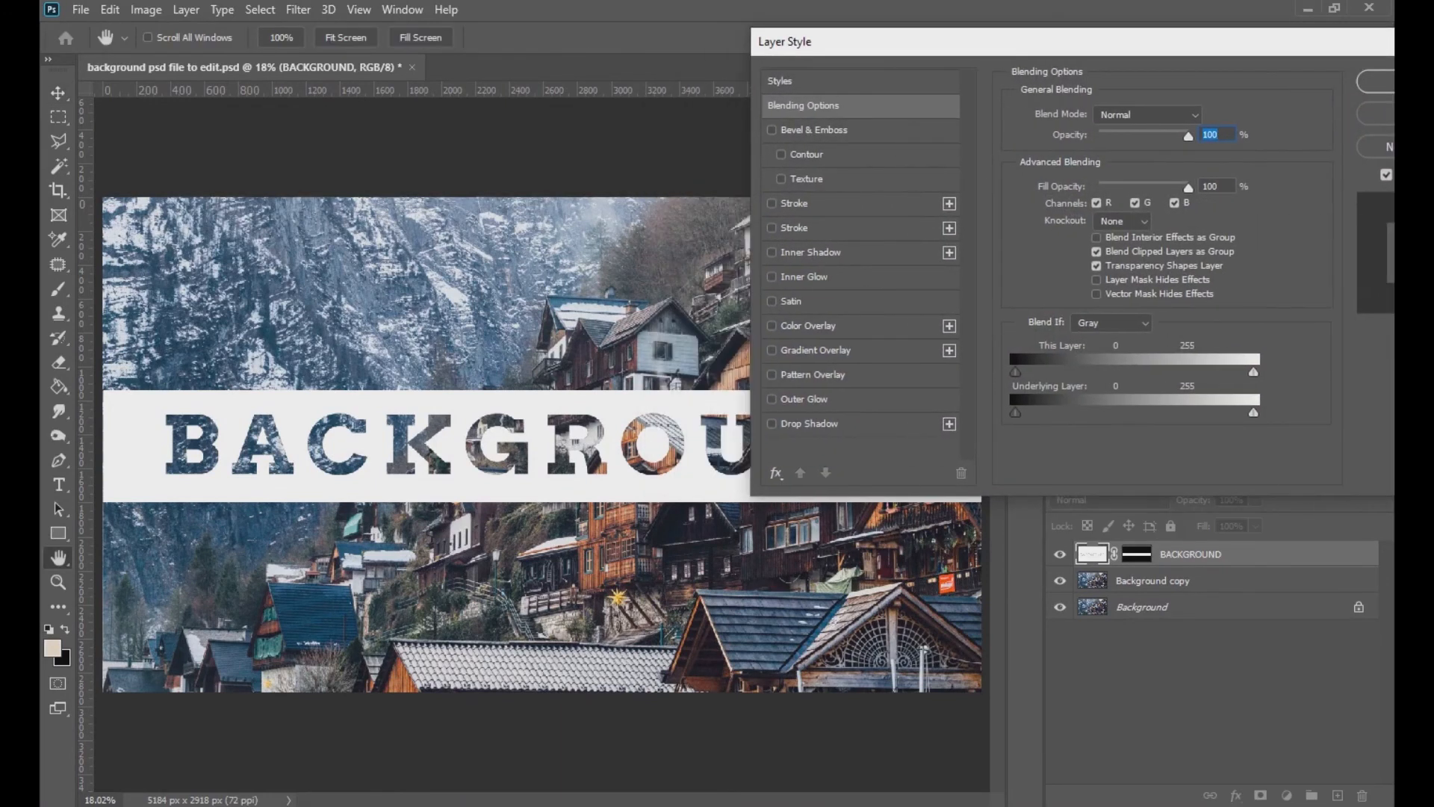
Enable a Drop Shadow in Layer Style for the white BACKGROUND band and confirm it.
left_click(808, 422)
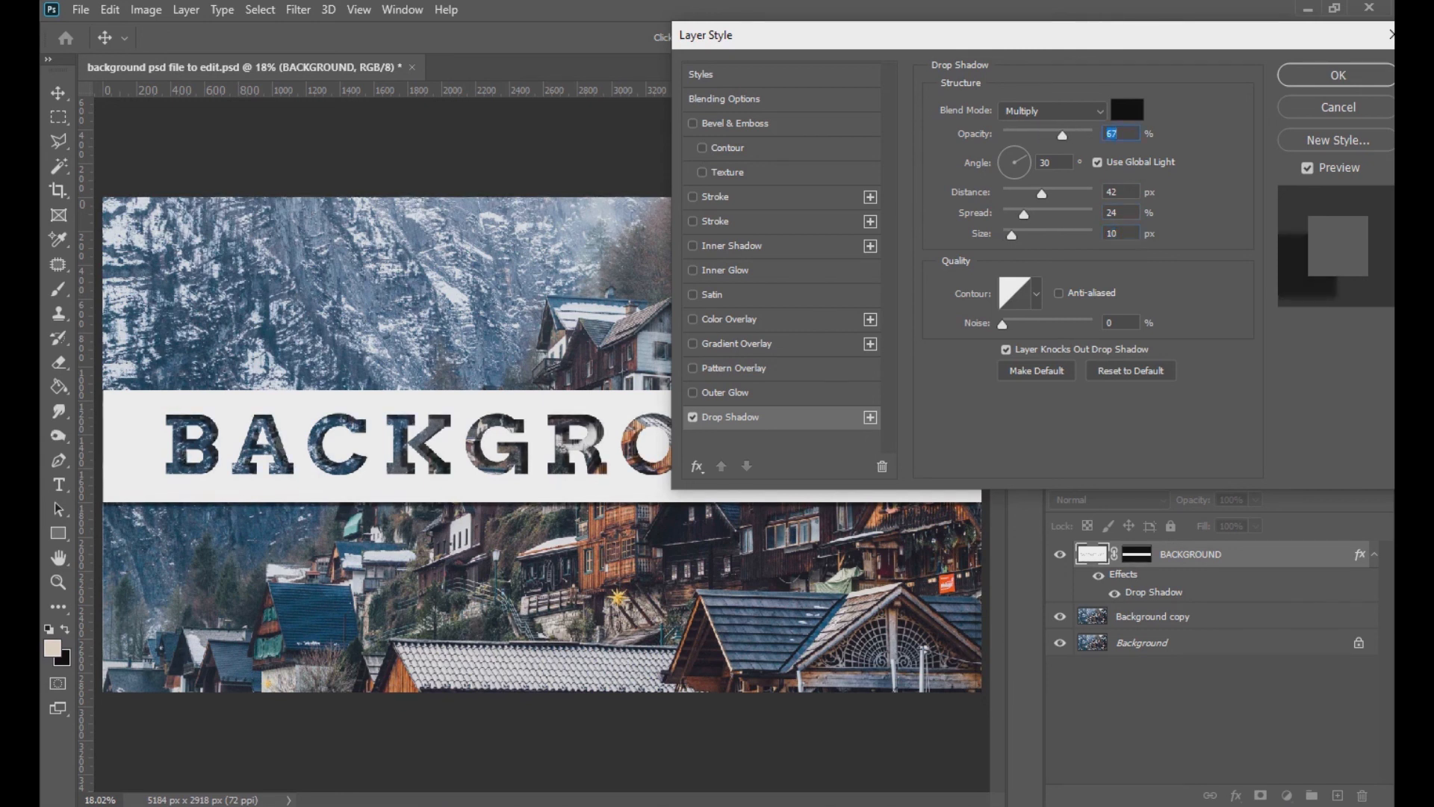
left_click(1337, 74)
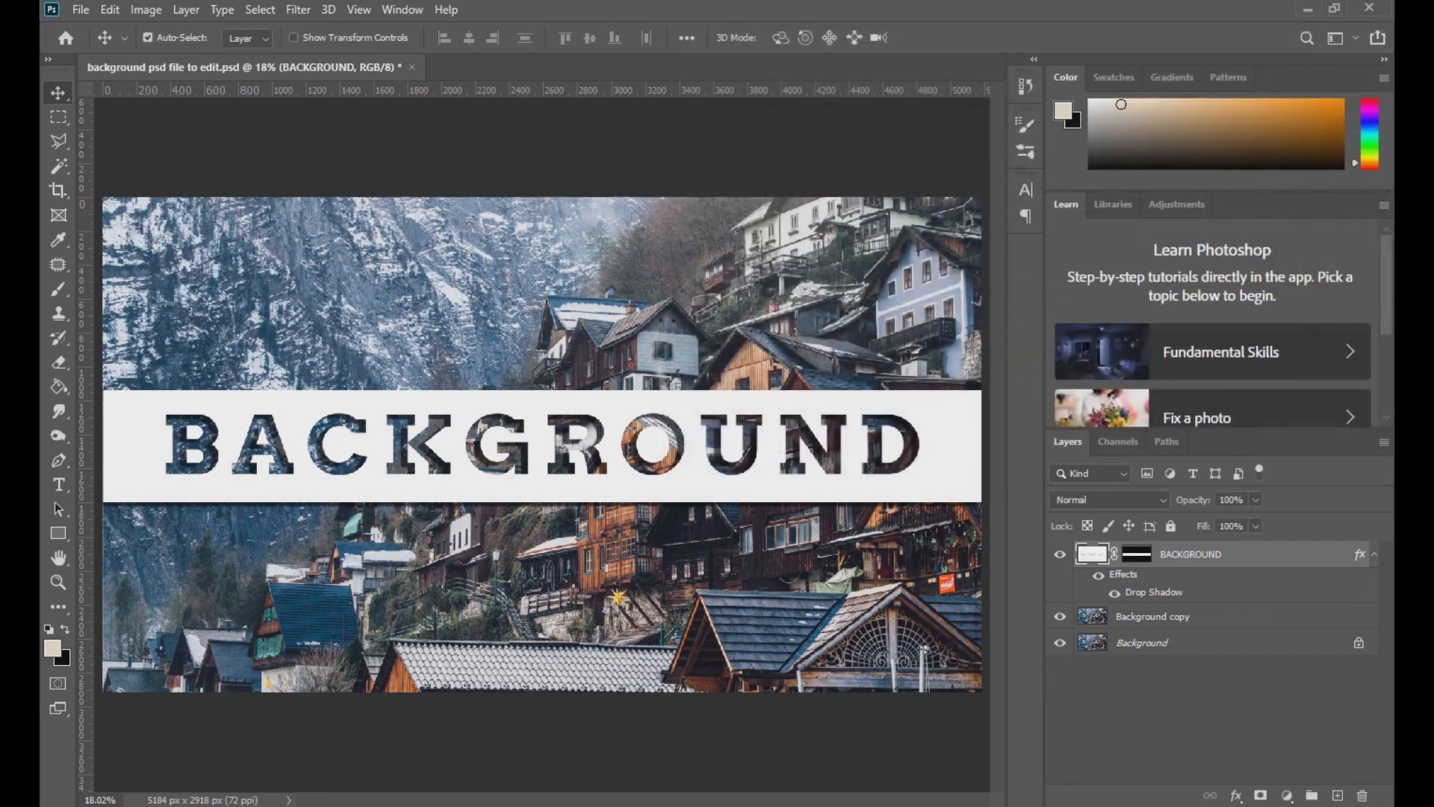